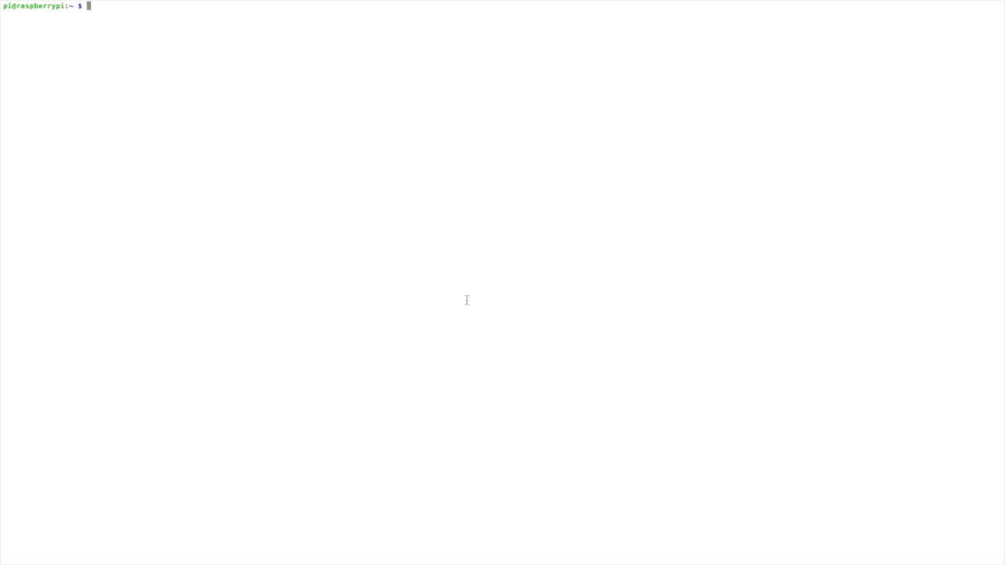
{"action": "mouse_move", "coordinate": [375, 203]}
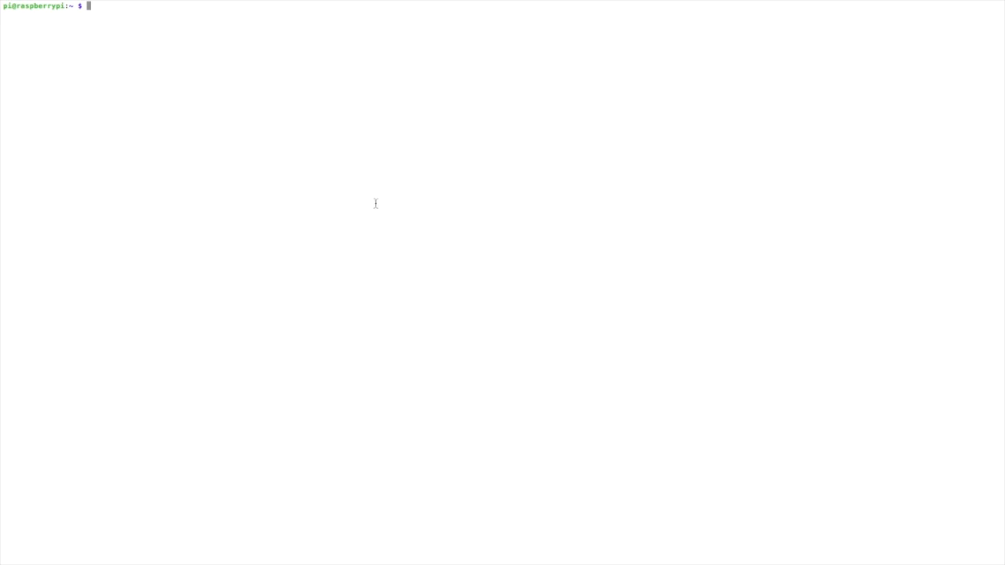
{"action": "mouse_move", "coordinate": [121, 47]}
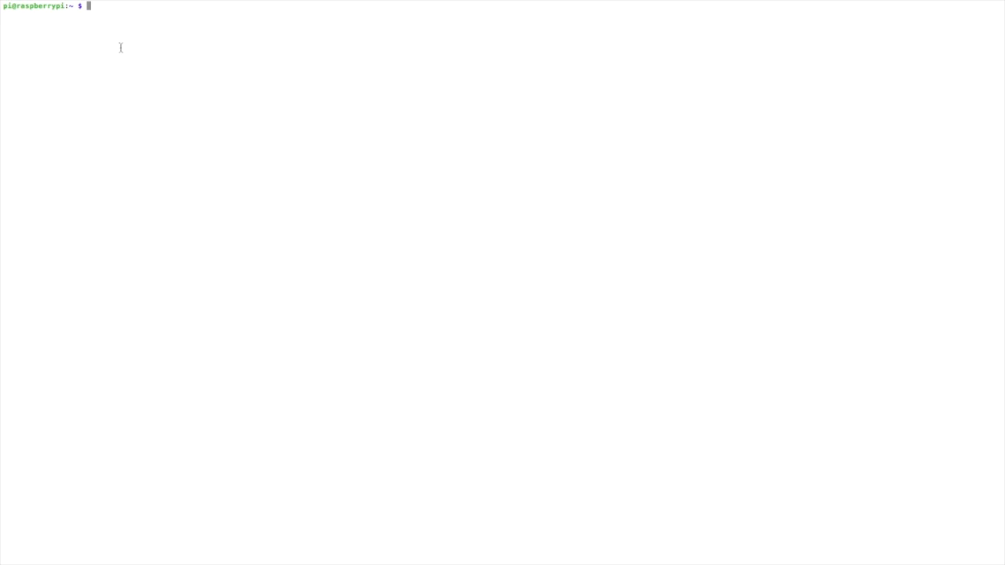
{"action": "mouse_move", "coordinate": [249, 150]}
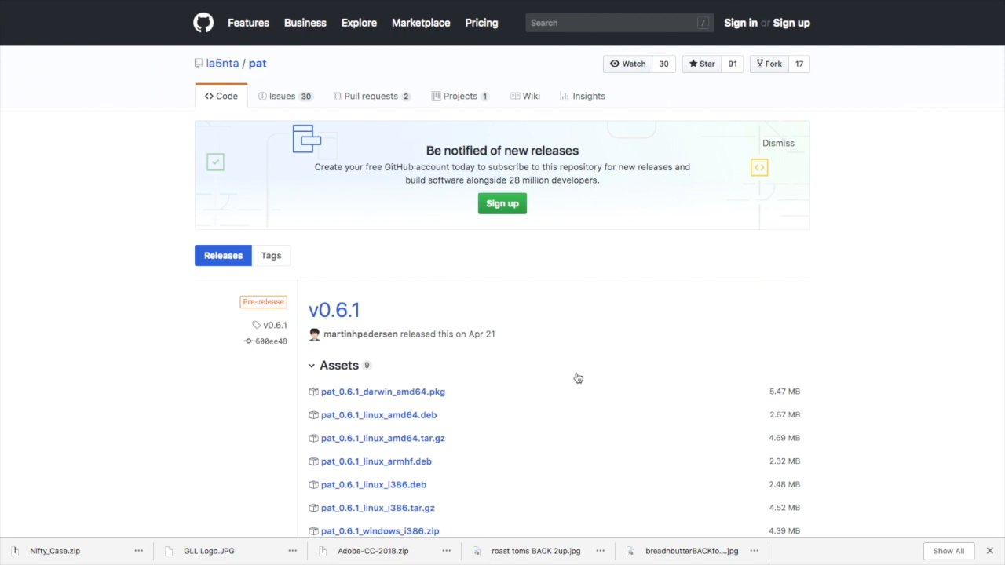
{"action": "mouse_move", "coordinate": [639, 332]}
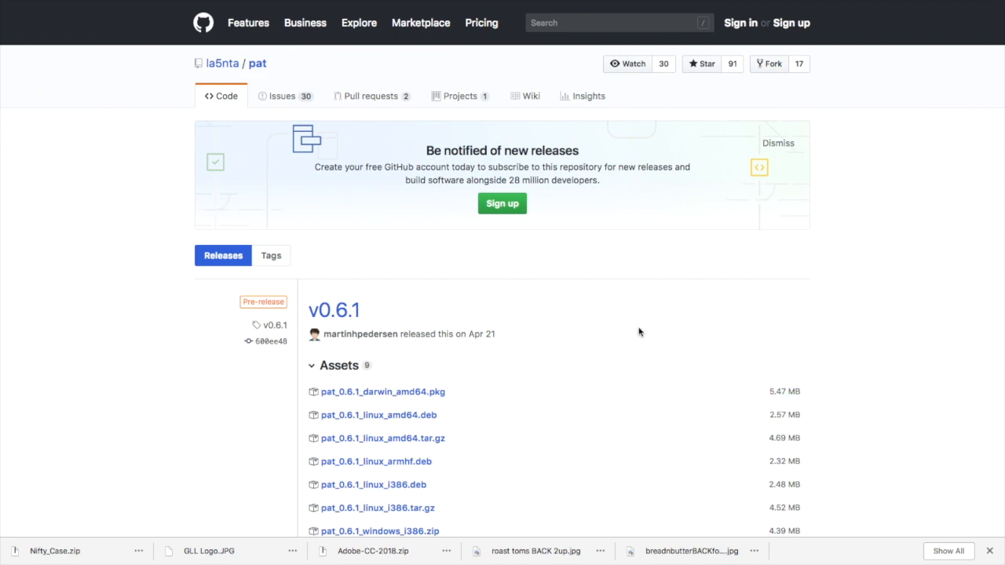
Copy the link address of the pat_0.6.1_linux_armhf.deb release asset.
{"action": "scroll", "scroll_direction": "down", "scroll_amount": 3}
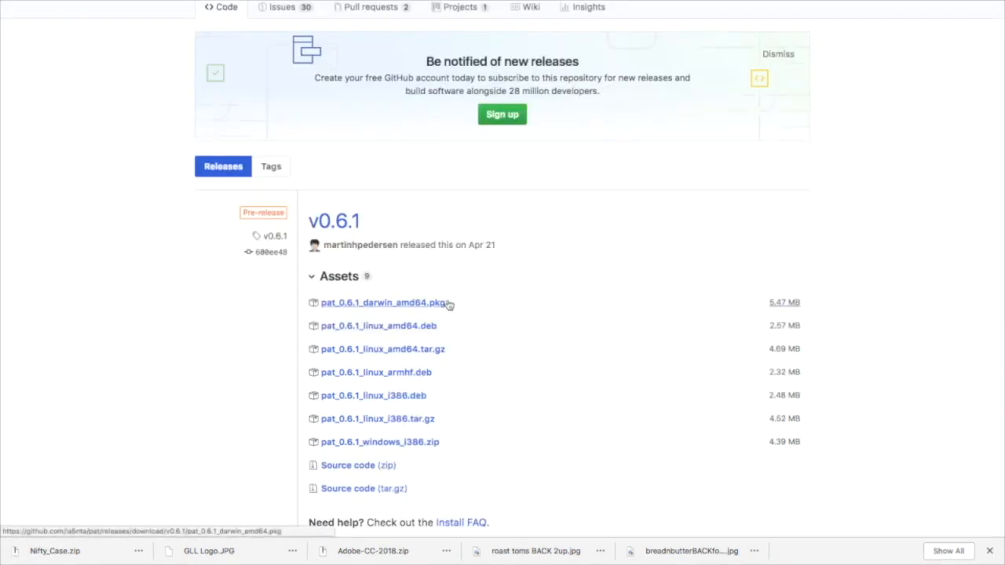
{"action": "mouse_move", "coordinate": [486, 380]}
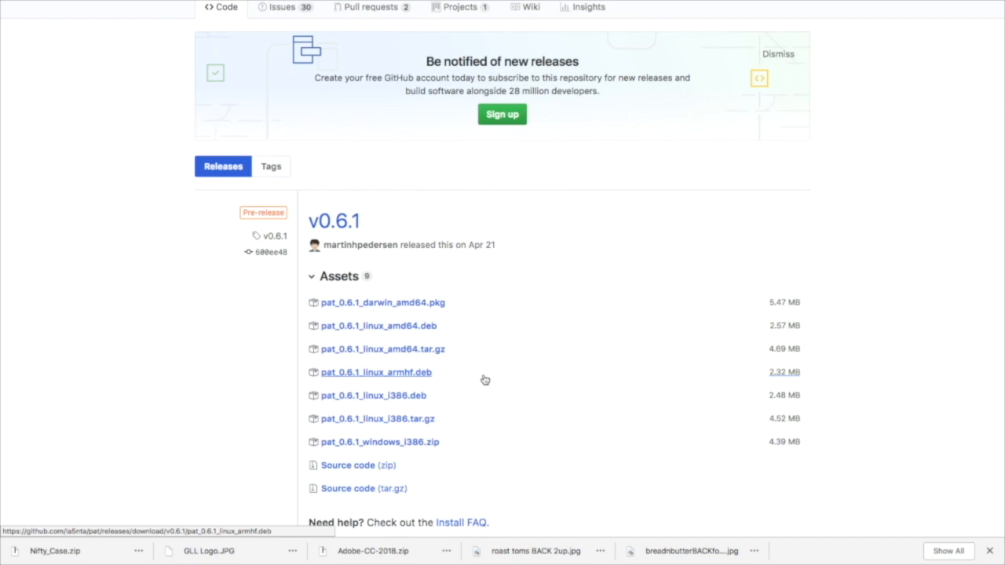
{"action": "mouse_move", "coordinate": [401, 380]}
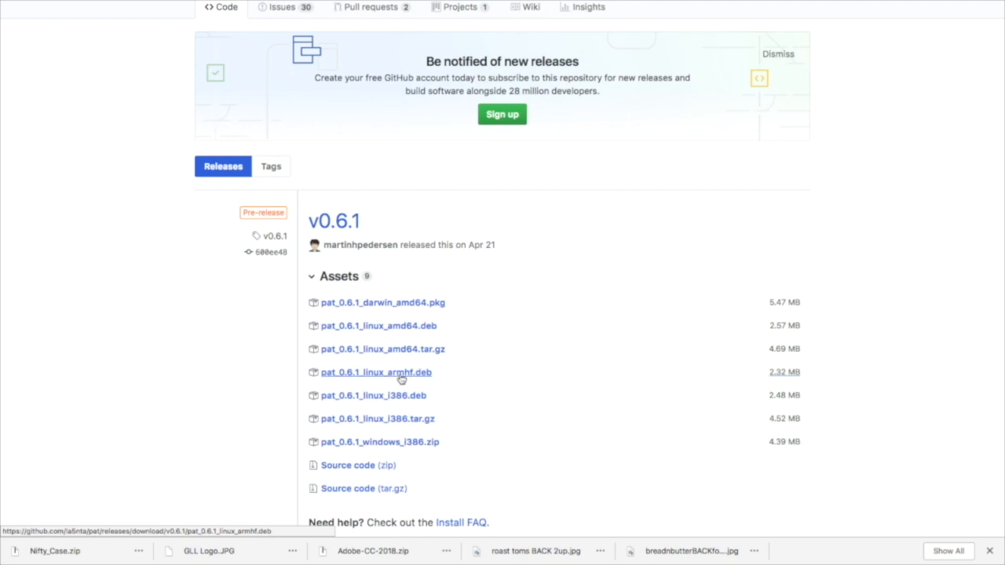
{"action": "right_click", "coordinate": [375, 372]}
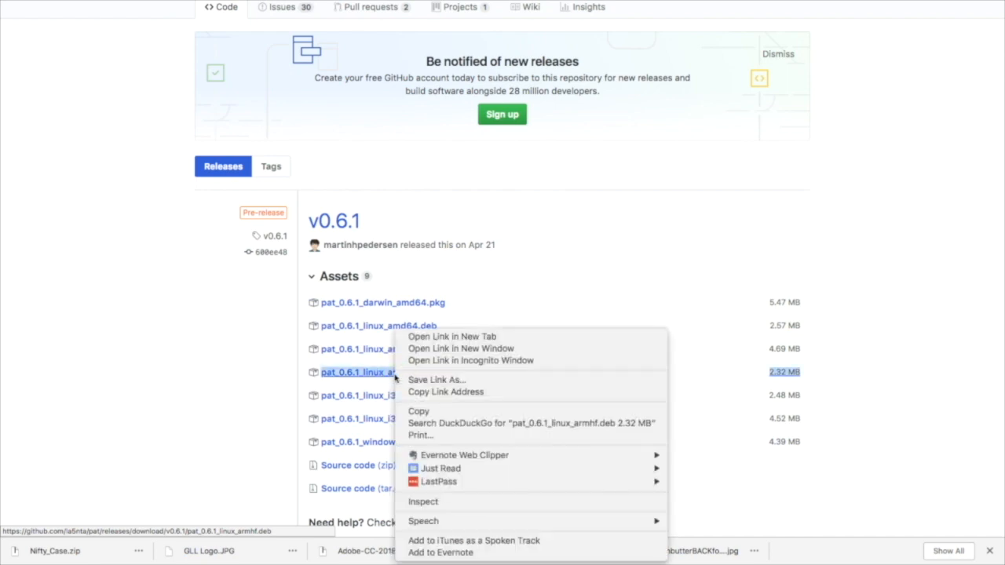
{"action": "mouse_move", "coordinate": [445, 391]}
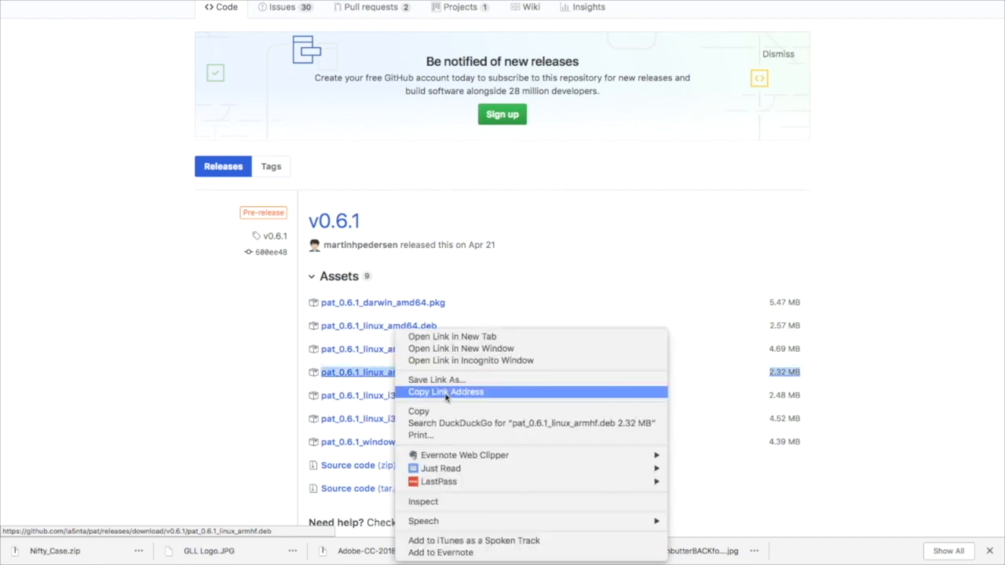
{"action": "left_click", "coordinate": [446, 391]}
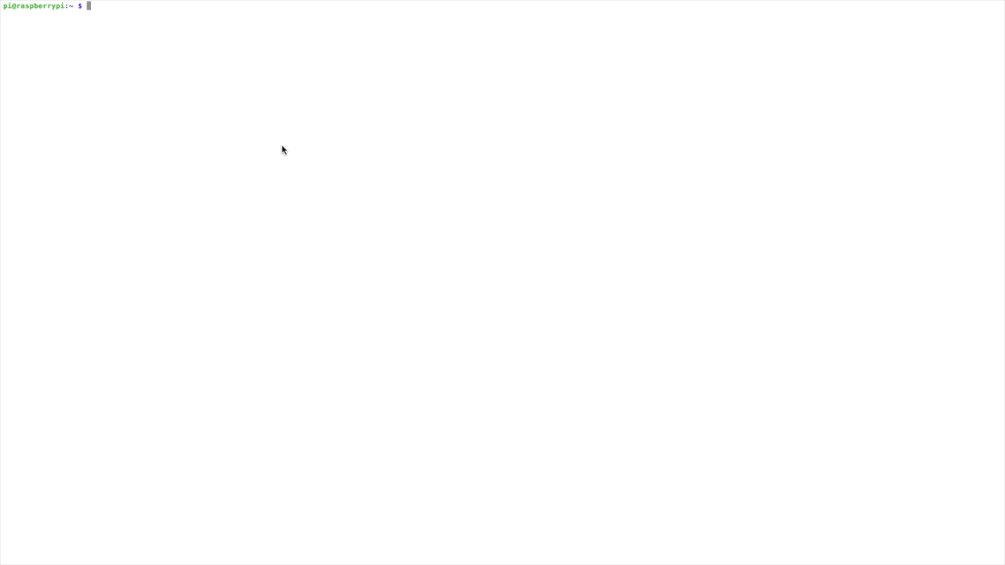
Create a temp folder and move into it.
{"action": "type", "text": "mkdir"}
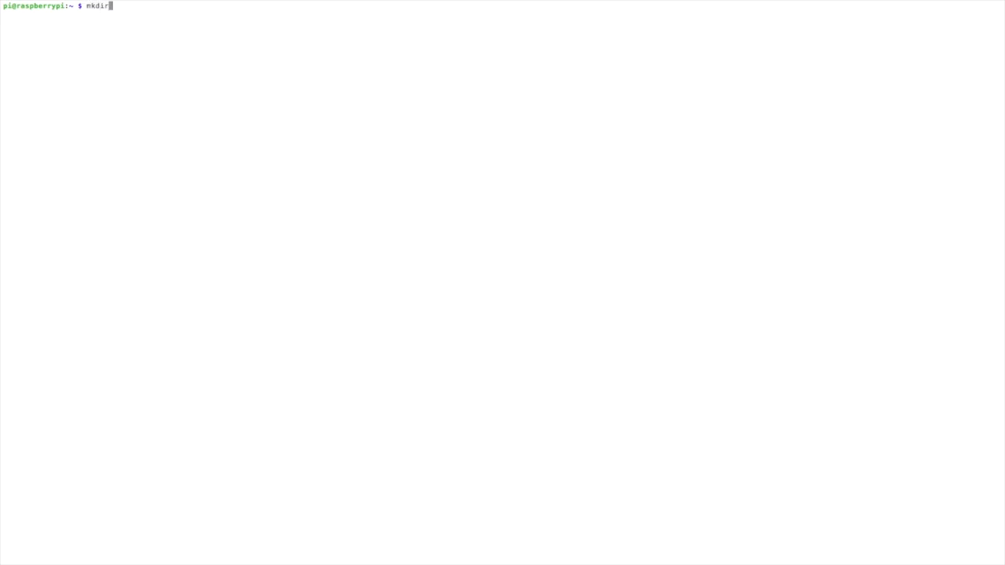
{"action": "type", "text": "temp"}
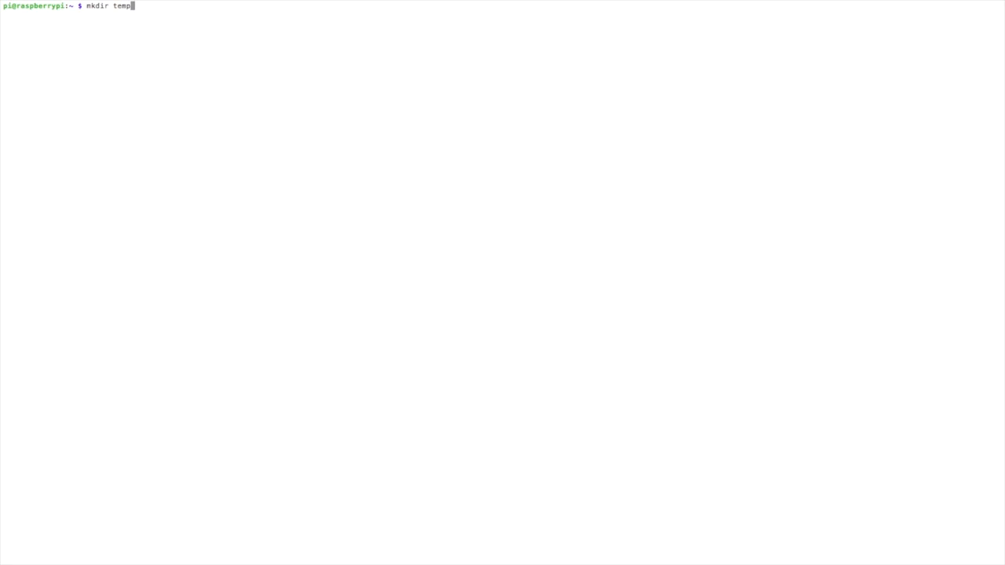
{"action": "key", "text": "Return"}
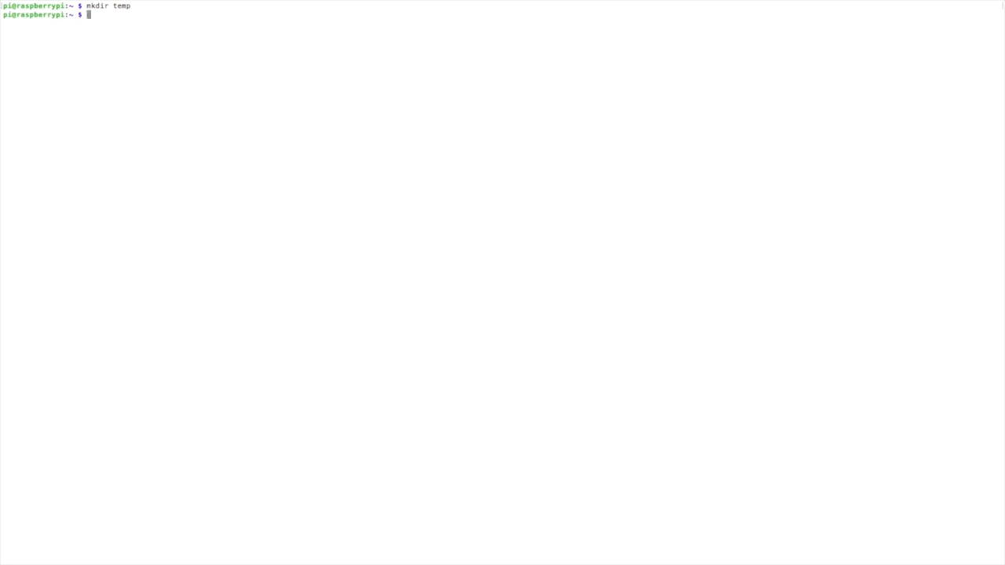
{"action": "type", "text": "cd temp"}
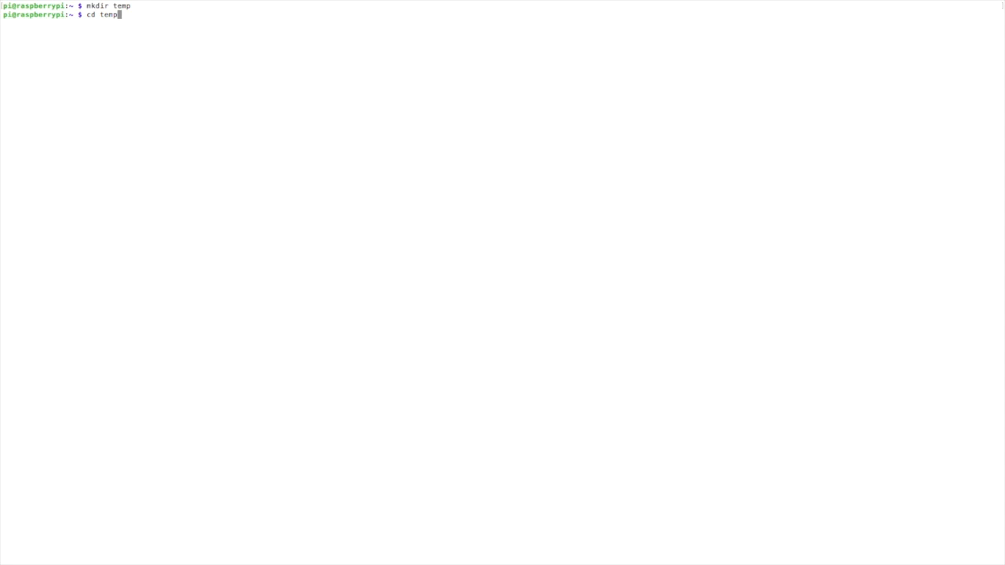
{"action": "key", "text": "Return"}
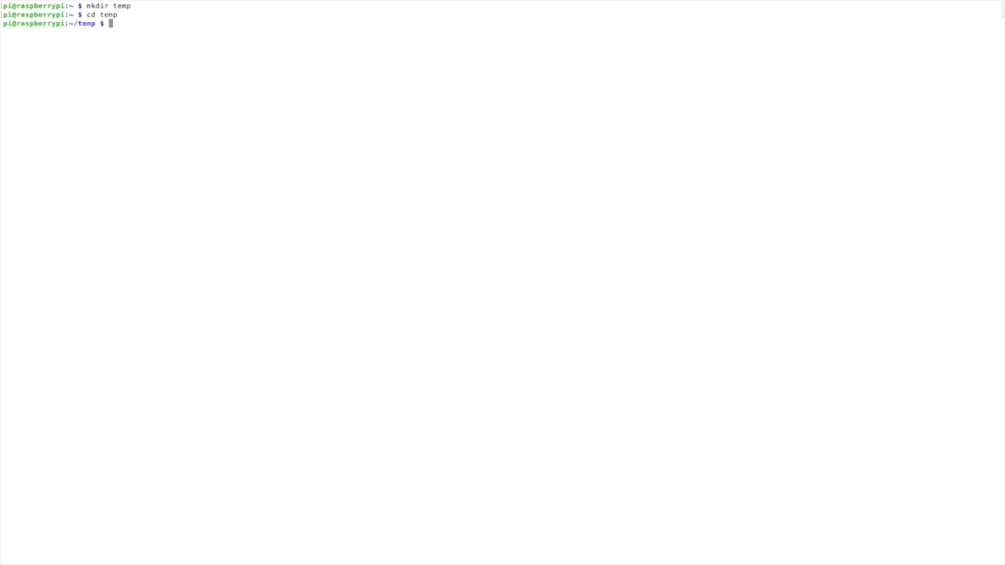
Download pat_0.6.1_linux_armhf.deb with wget from the GitHub v0.6.1 release URL.
{"action": "type", "text": "w"}
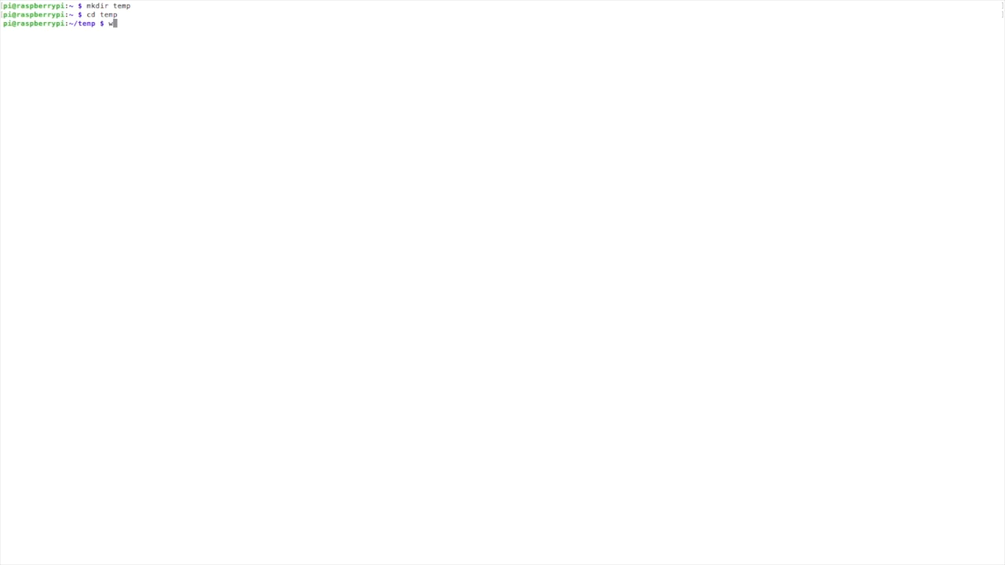
{"action": "type", "text": "get"}
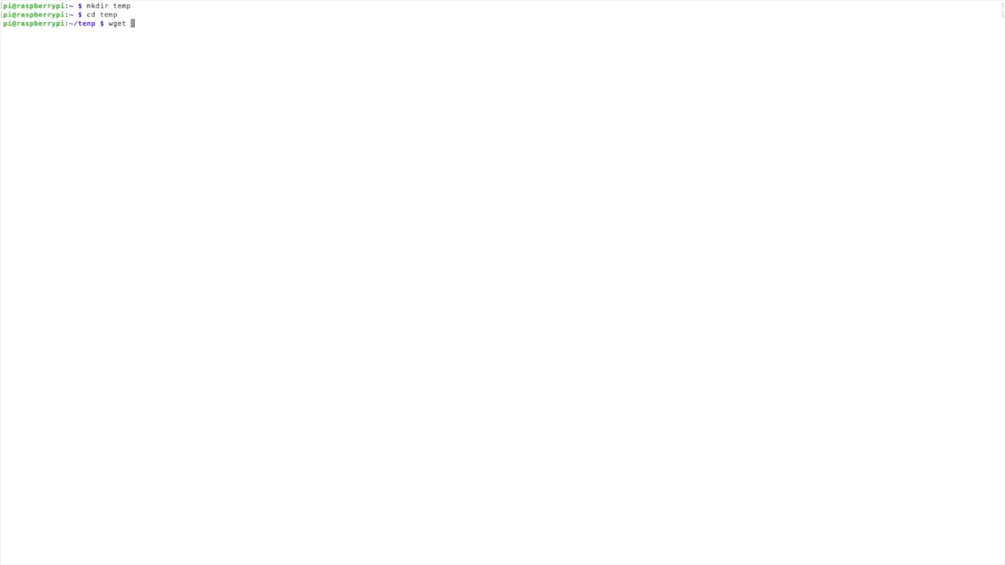
{"action": "type", "text": "https://github.com/la5nta/pat/releases/download/v0.6.1/pat_0.6.1_linux_armhf.deb"}
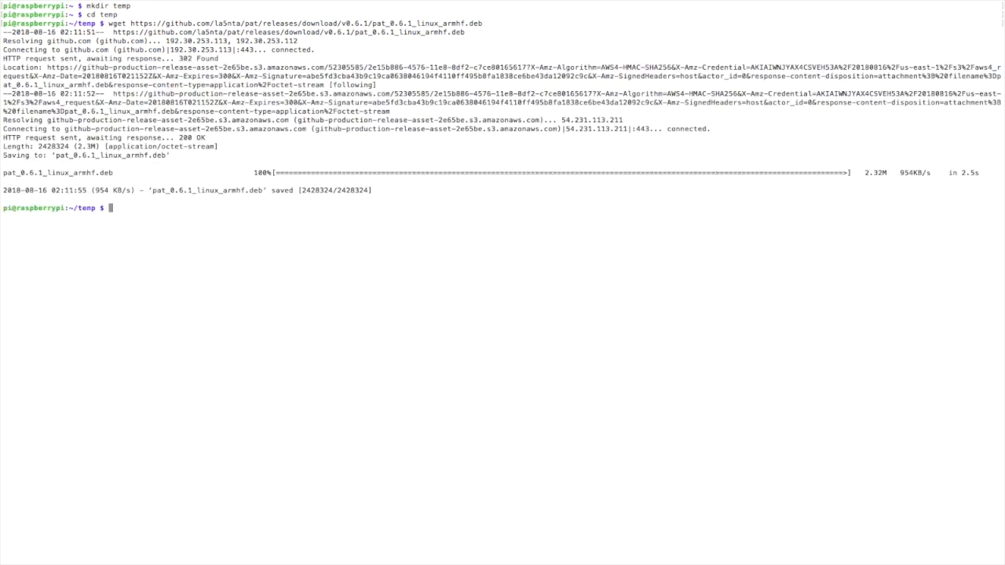
{"action": "type", "text": "clear"}
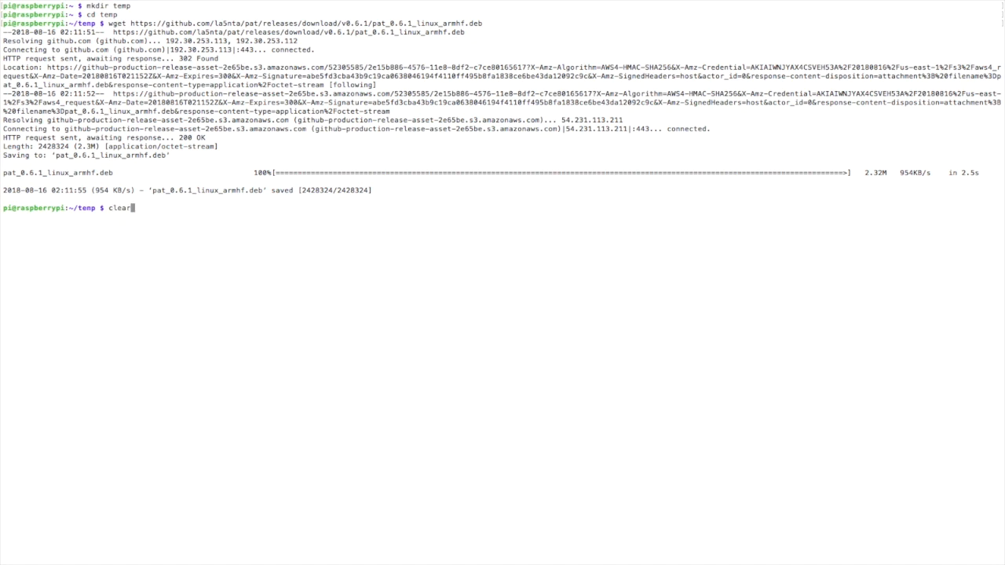
Clear the screen and list the temp folder to confirm the .deb is there.
{"action": "key", "text": "Return"}
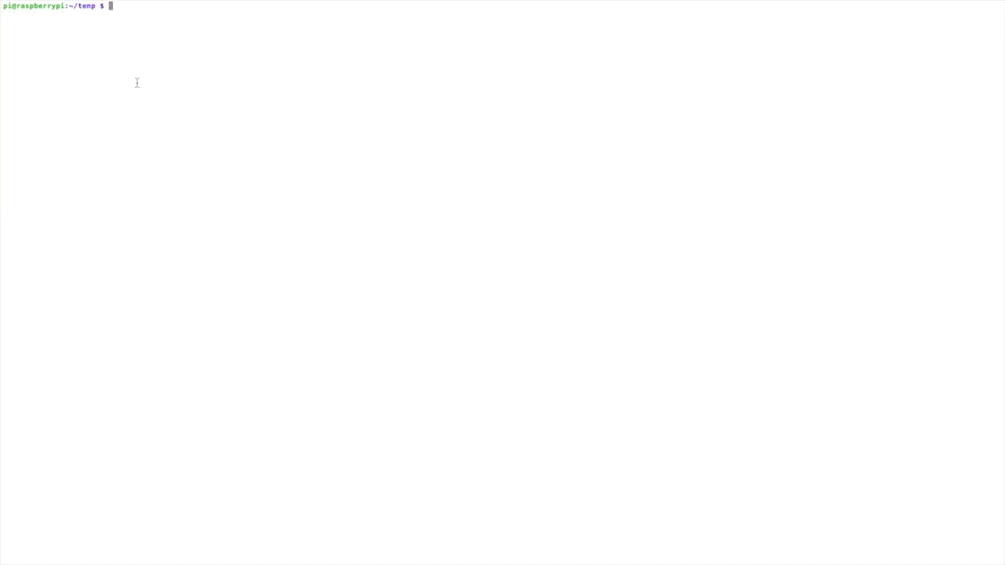
{"action": "key", "text": "Return"}
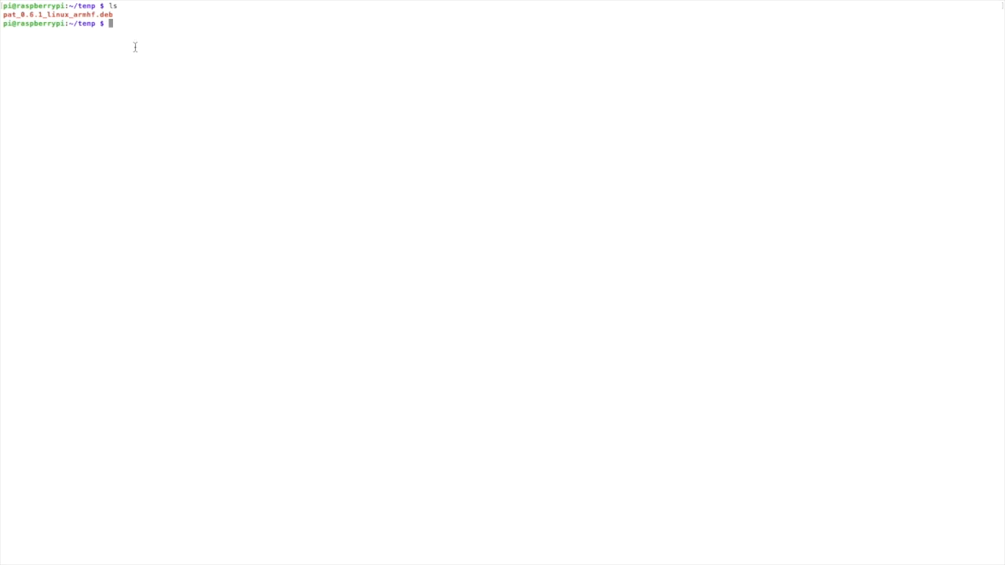
{"action": "left_click_drag", "start_coordinate": [110, 49], "coordinate": [3, 58]}
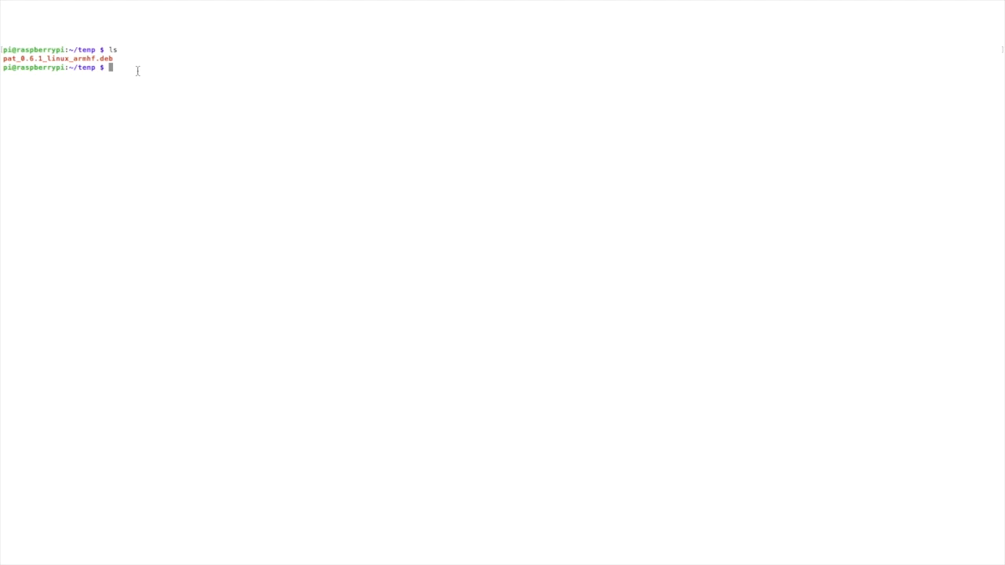
Install pat_0.6.1_linux_armhf.deb with sudo dpkg -i and clear the output.
{"action": "type", "text": "sudo dp"}
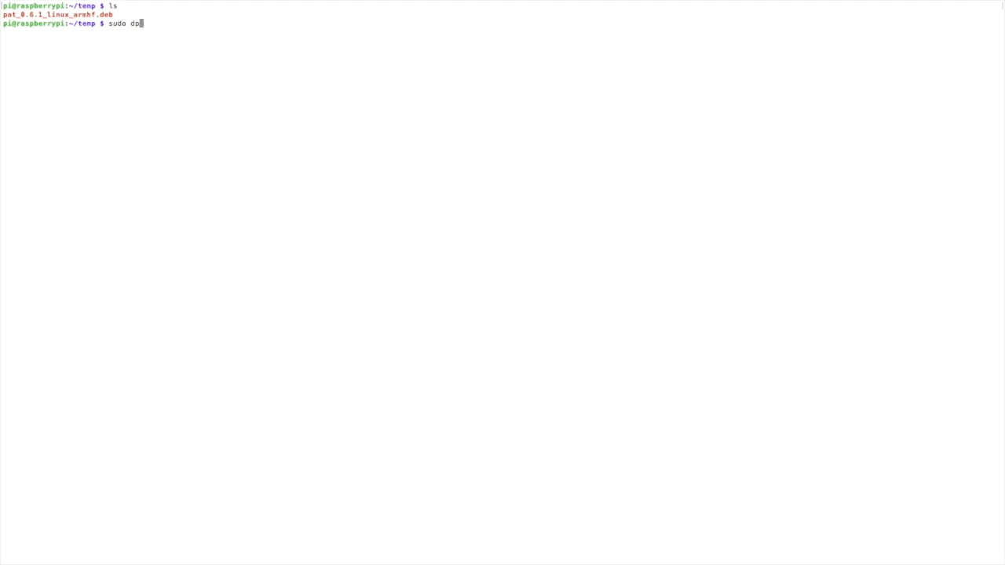
{"action": "type", "text": "kg -i"}
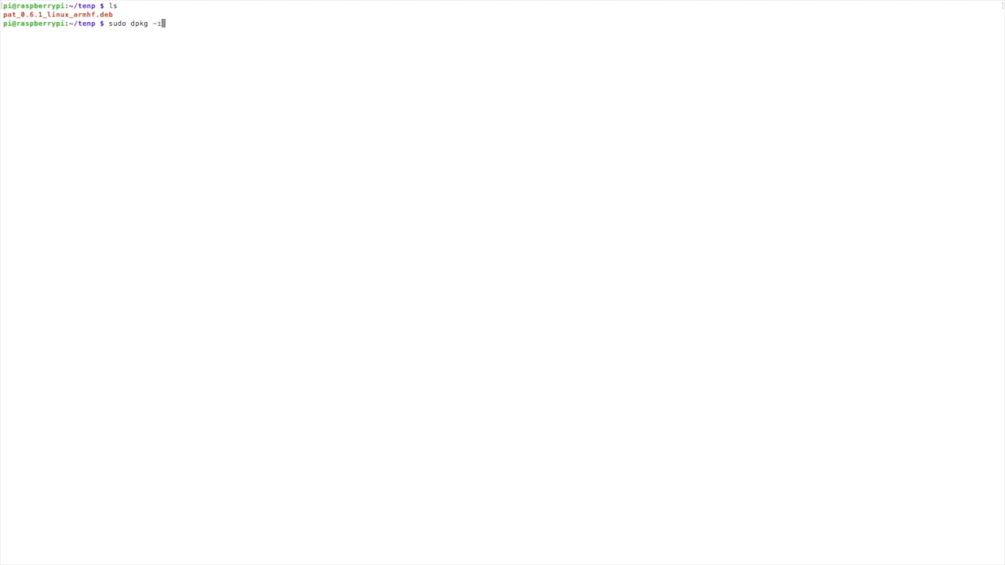
{"action": "type", "text": "pat_0.6.1_linux_armhf.deb"}
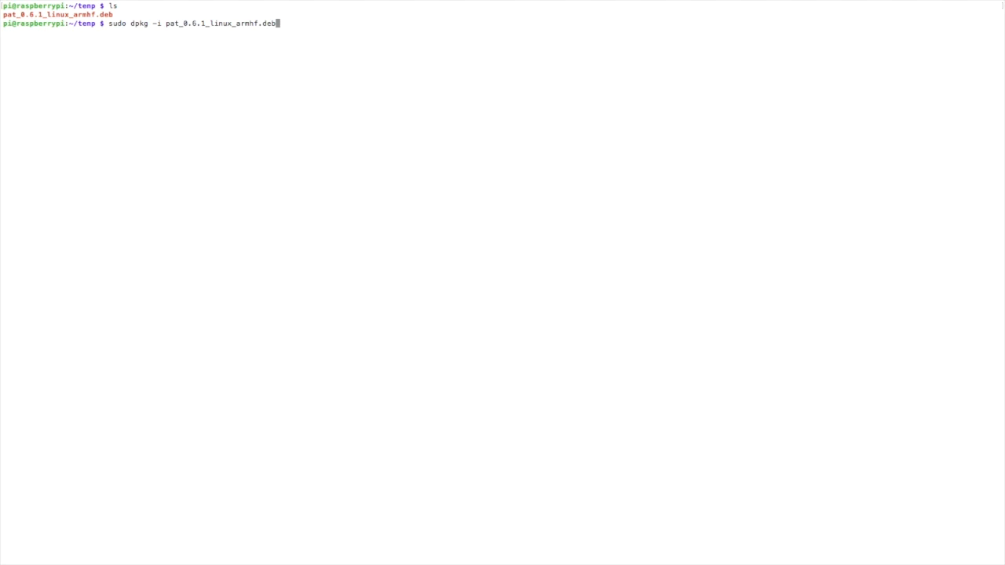
{"action": "key", "text": "Return"}
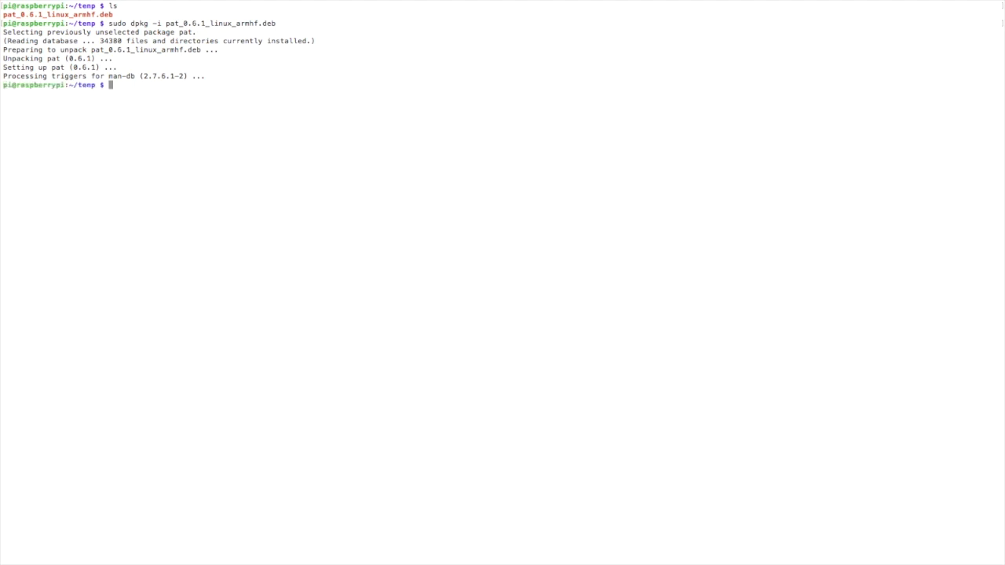
{"action": "type", "text": "cl"}
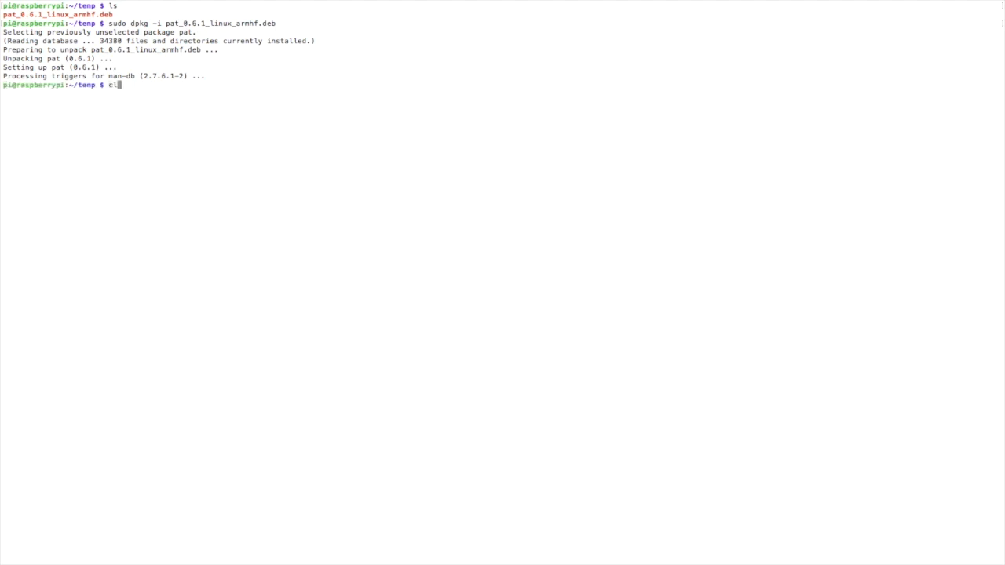
{"action": "key", "text": "Return"}
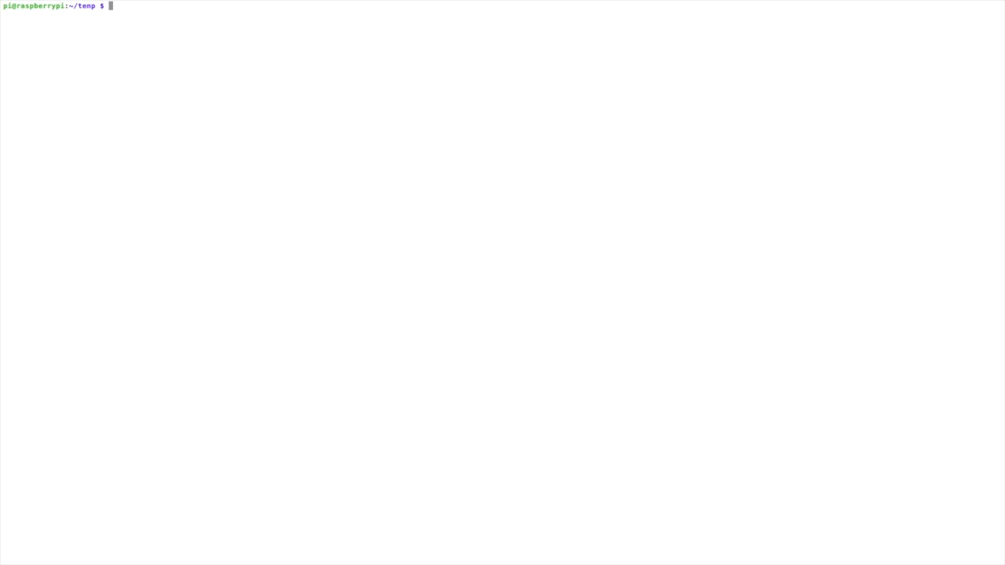
Edit config.json via pat config, entering callsign km4ack and the login password.
{"action": "type", "text": "pat config"}
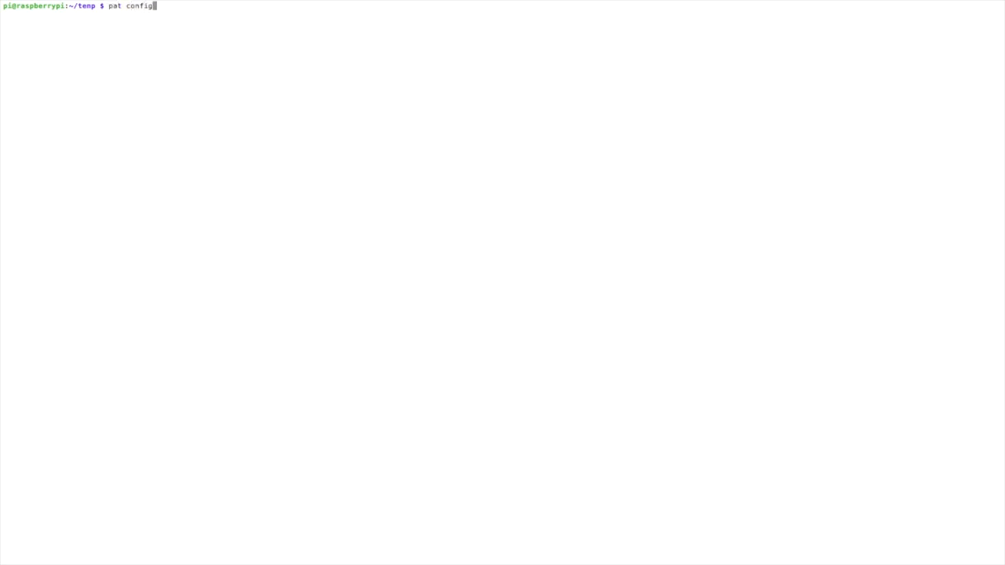
{"action": "key", "text": "Return"}
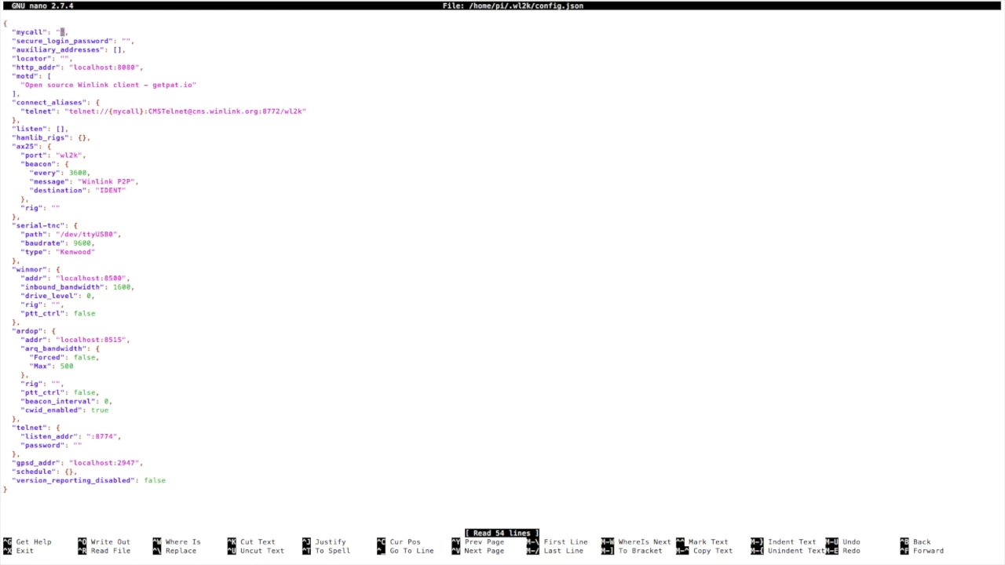
{"action": "type", "text": "km4a"}
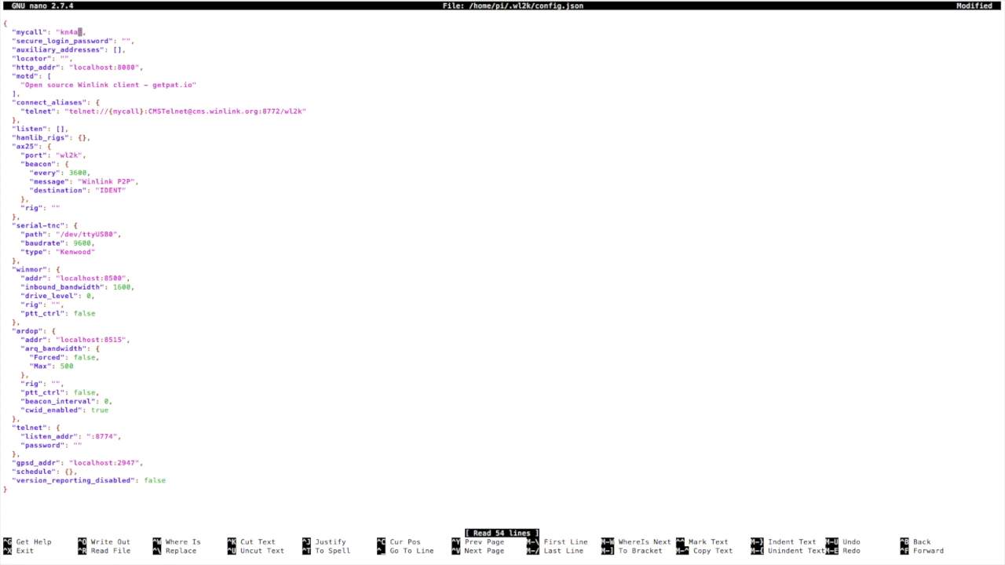
{"action": "type", "text": "ck"}
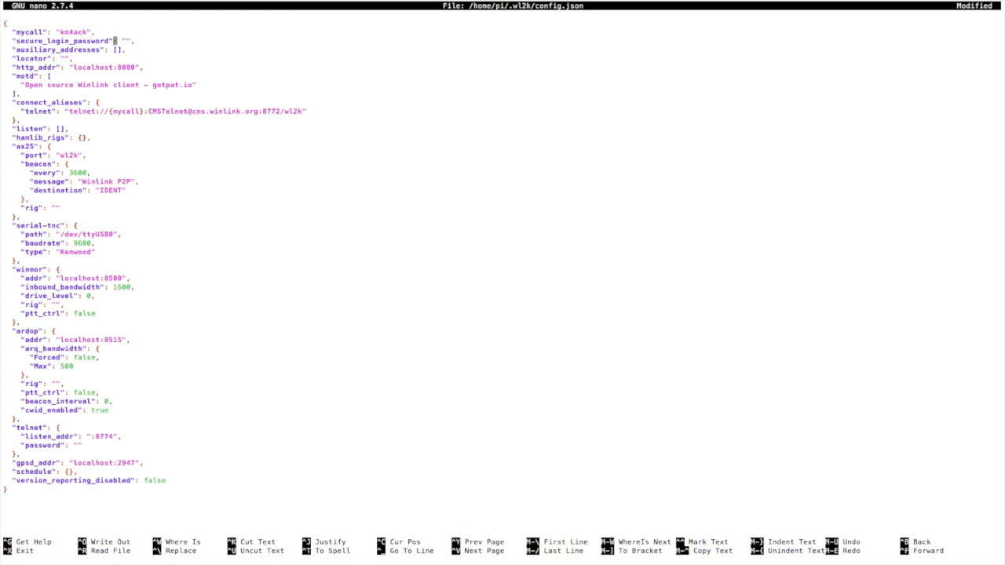
{"action": "type", "text": "p"}
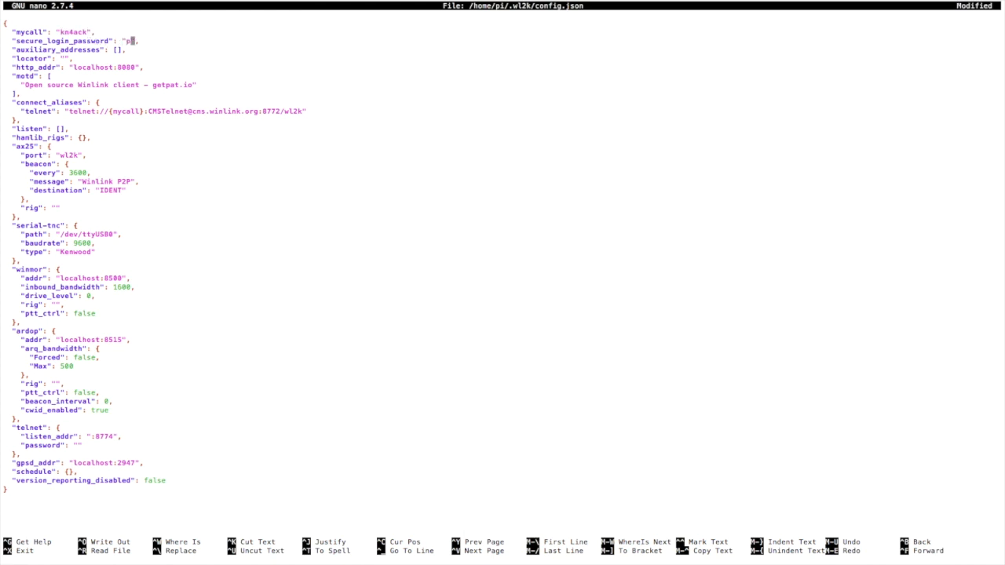
{"action": "type", "text": "assword"}
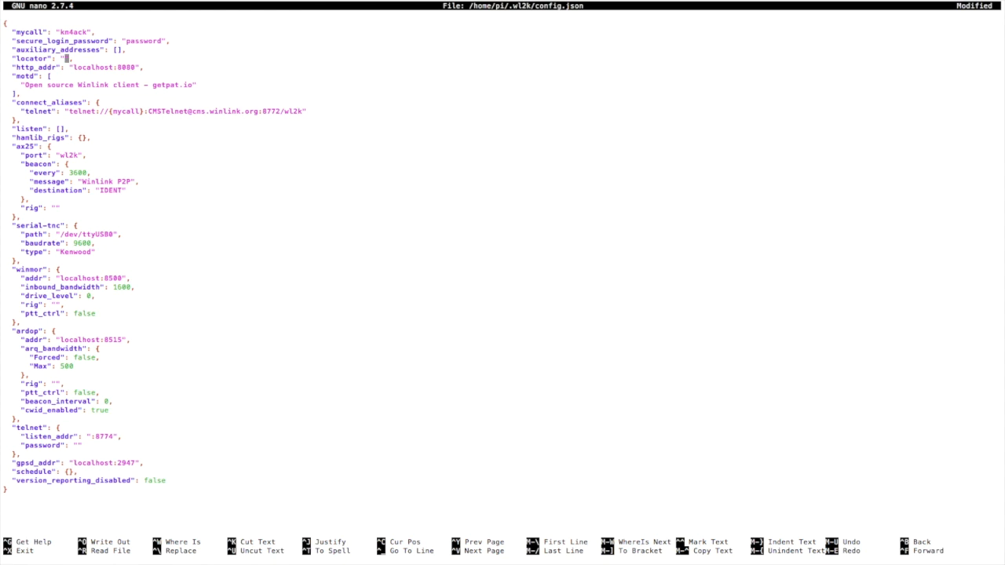
Set the locator to EM65tv and http_addr to 0.0.0.0:8080, then exit nano.
{"action": "type", "text": "EM65tv"}
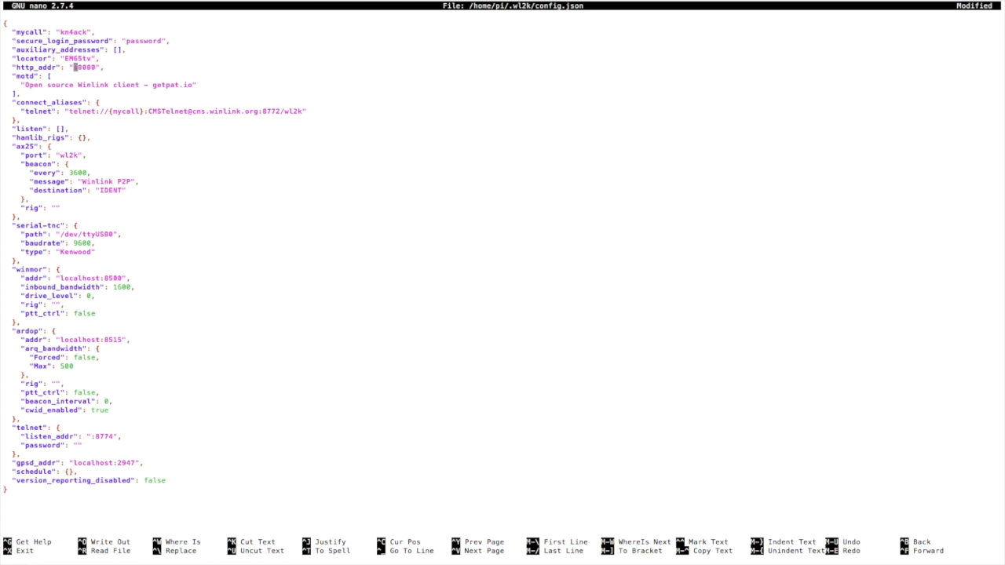
{"action": "type", "text": "0.0.0.0"}
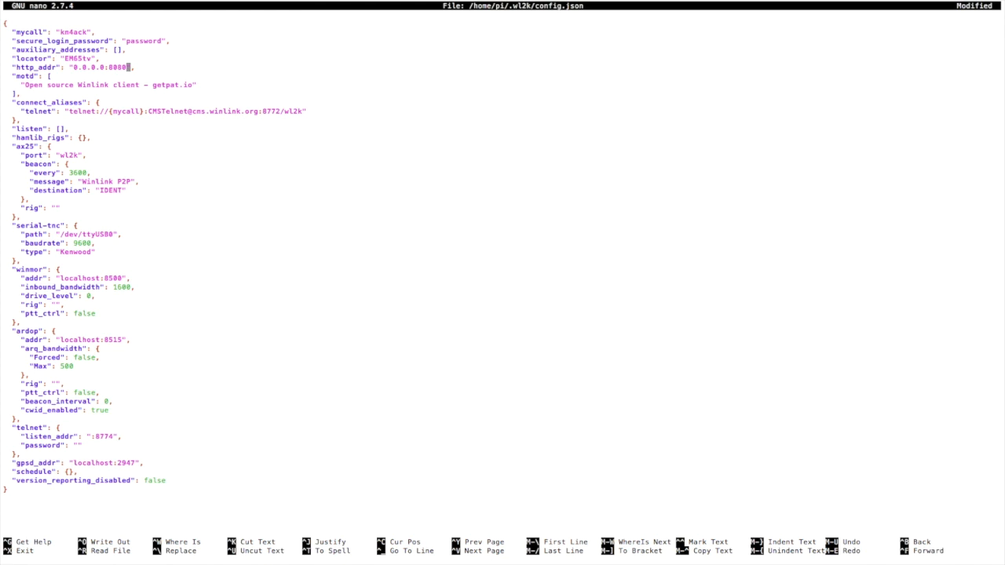
{"action": "key", "text": "ctrl+x"}
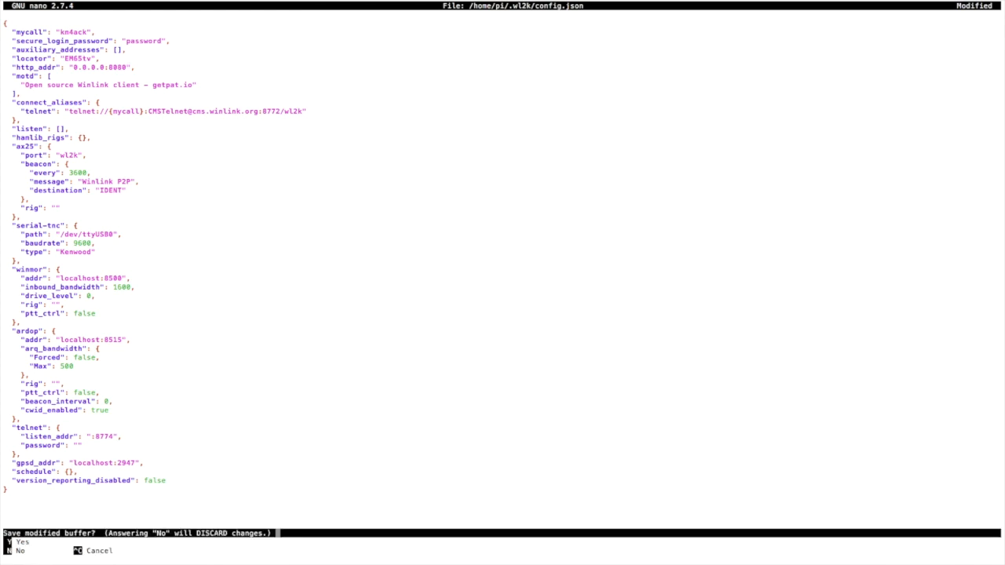
Confirm saving the modified config.json and return to the shell.
{"action": "key", "text": "y"}
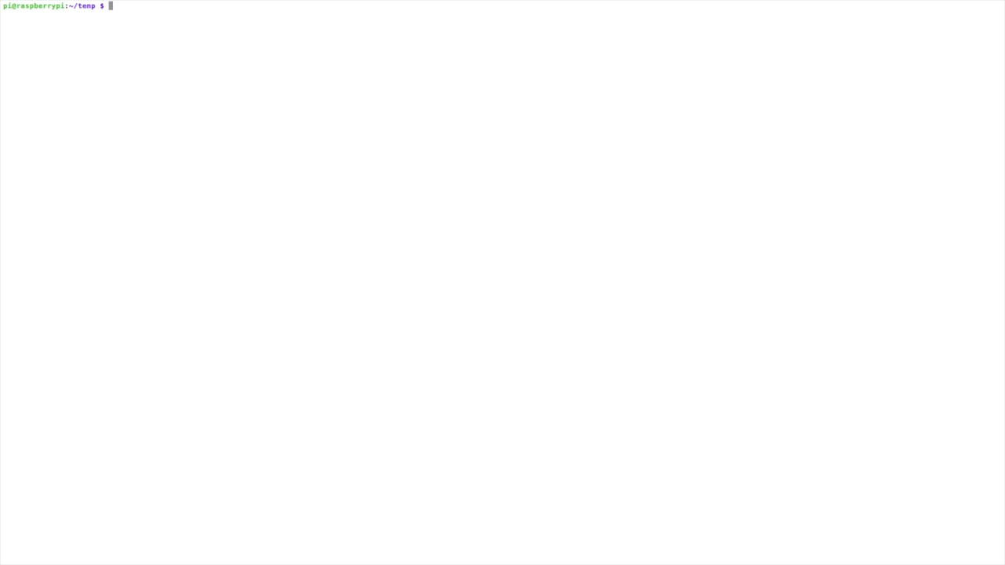
Run 'pat http' to start Pat's web service on 0.0.0.0:8080.
{"action": "type", "text": "pat"}
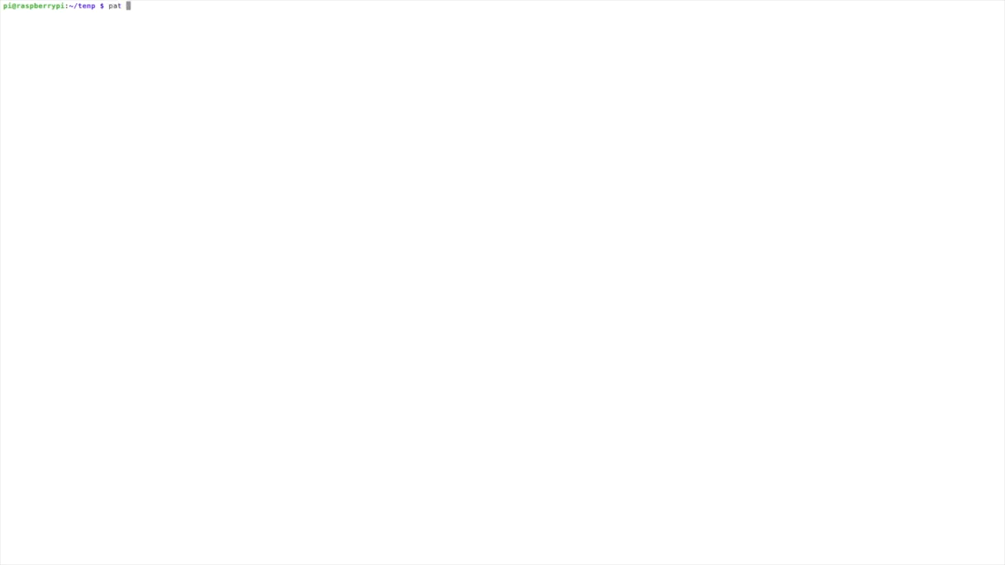
{"action": "type", "text": "http"}
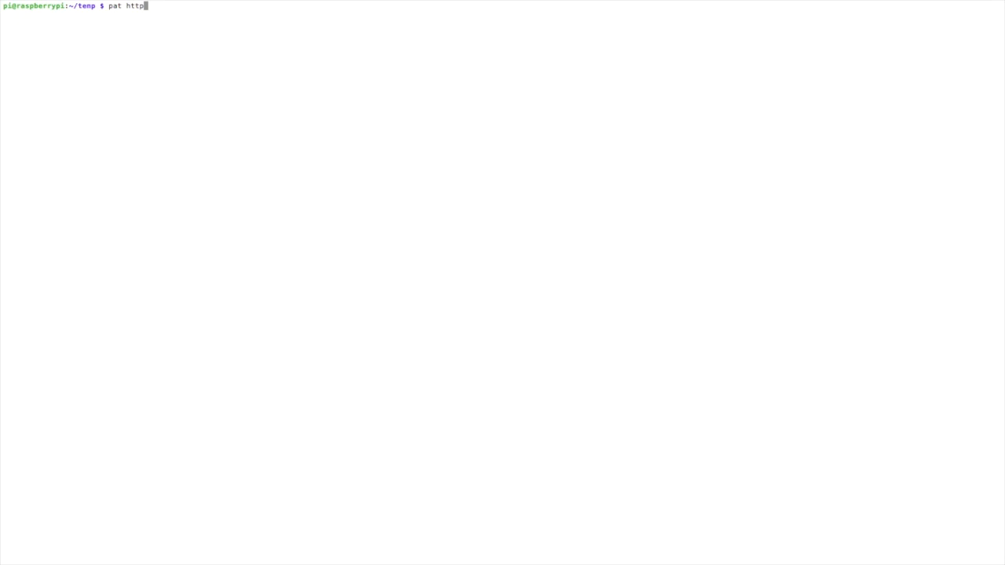
{"action": "key", "text": "Return"}
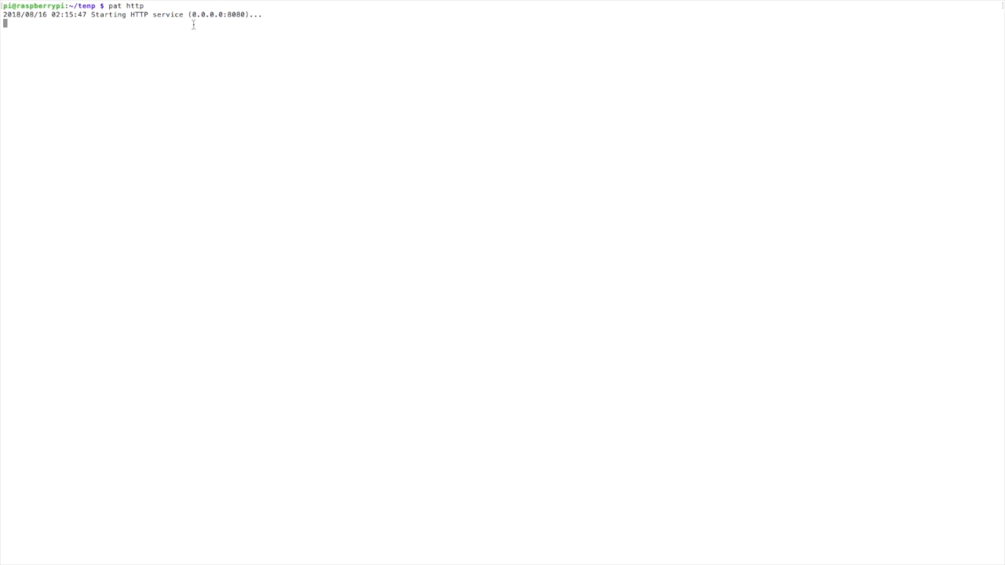
{"action": "mouse_move", "coordinate": [238, 32]}
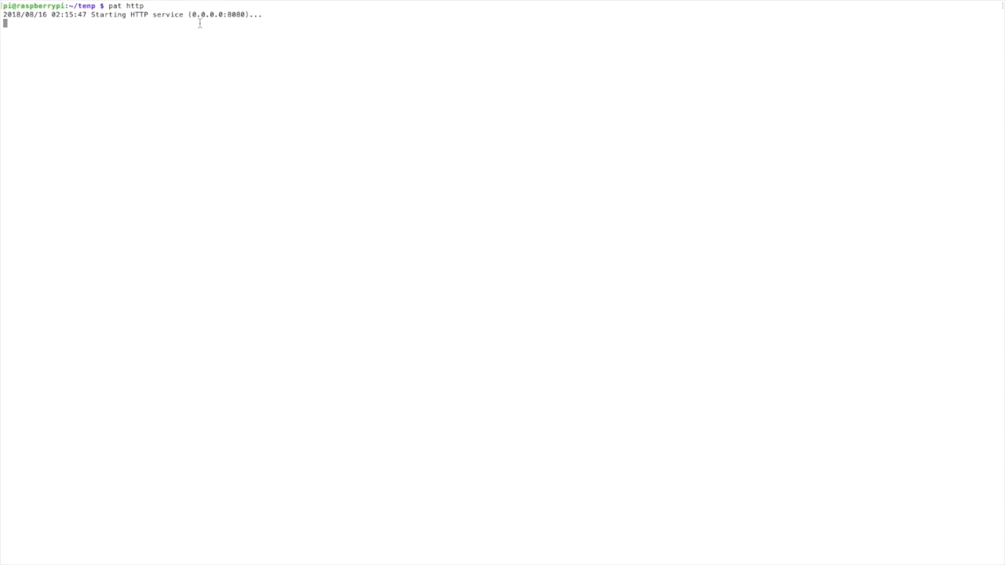
{"action": "mouse_move", "coordinate": [213, 27]}
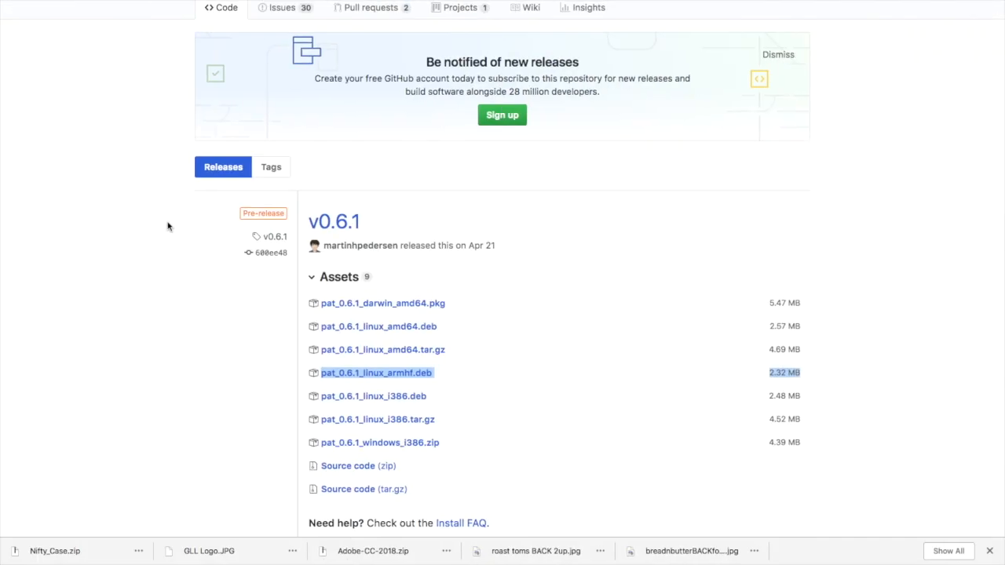
{"action": "mouse_move", "coordinate": [166, 5]}
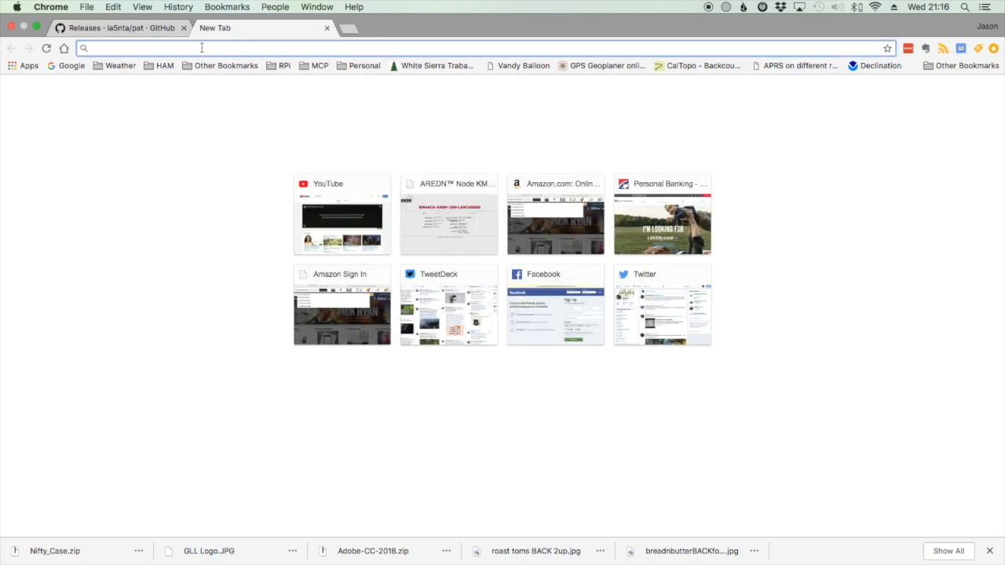
Browse to 10.3.35.99:8080 to load the Pat KM4ACK mailbox.
{"action": "type", "text": "10.3.35.99"}
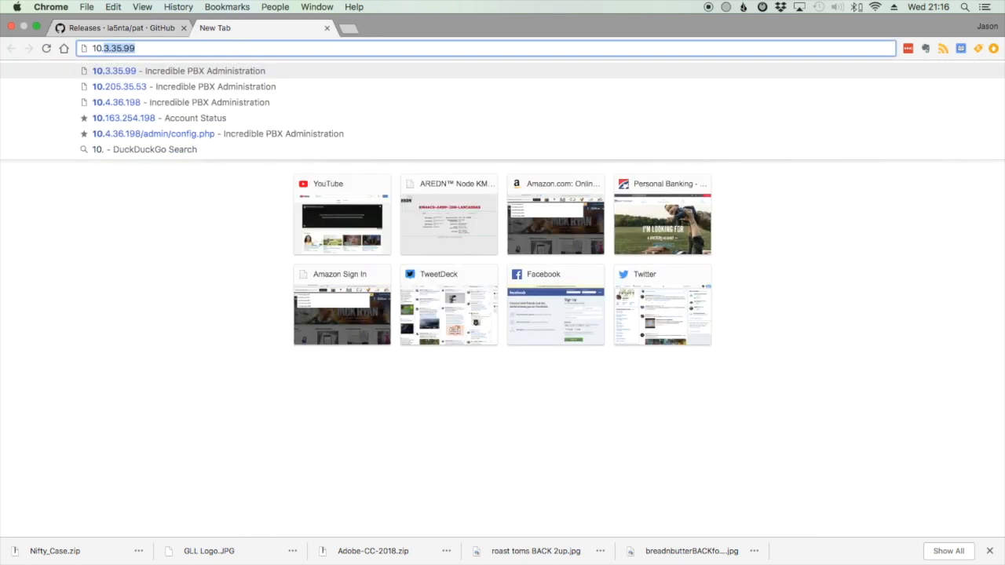
{"action": "type", "text": "99"}
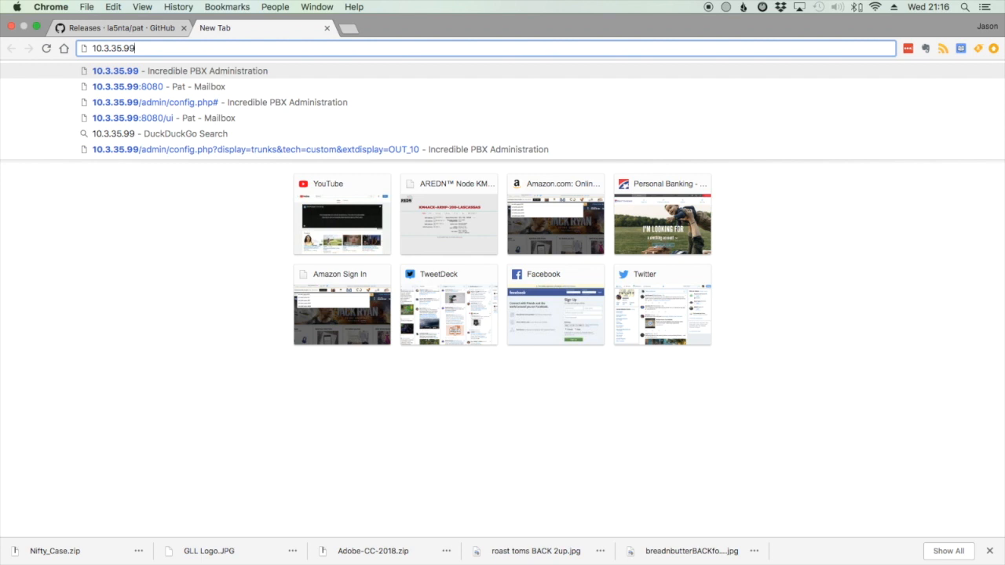
{"action": "type", "text": ":8080"}
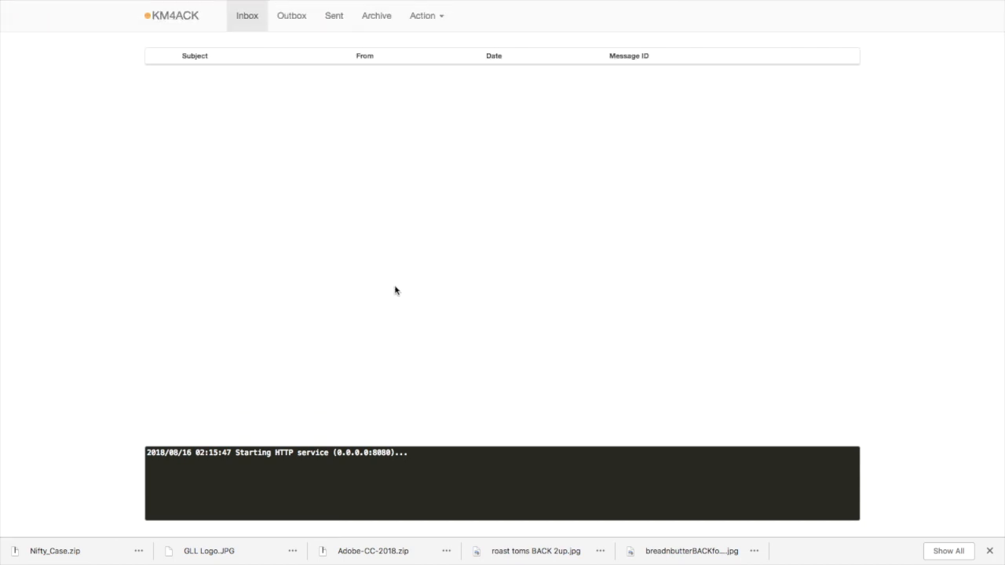
{"action": "mouse_move", "coordinate": [406, 73]}
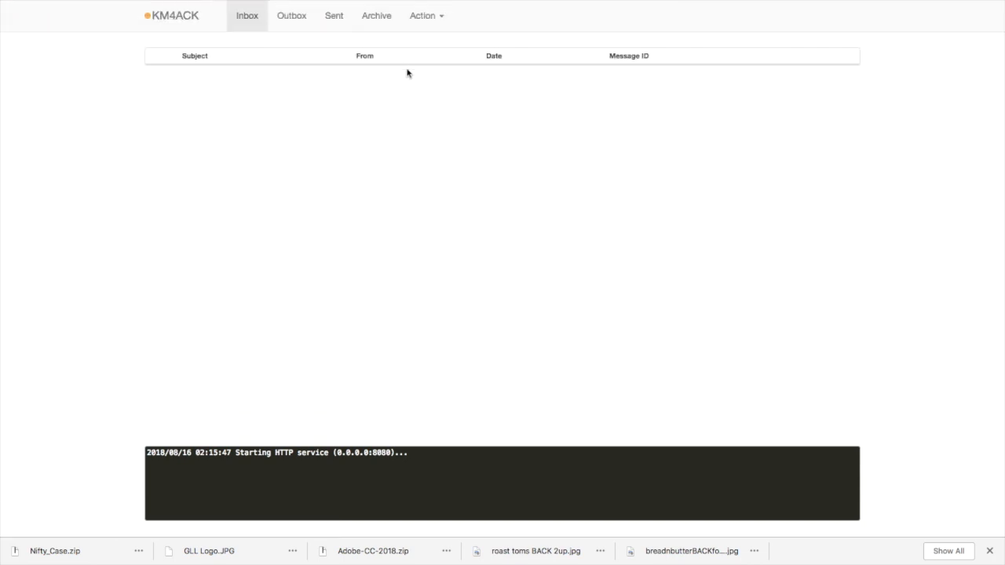
{"action": "mouse_move", "coordinate": [427, 16]}
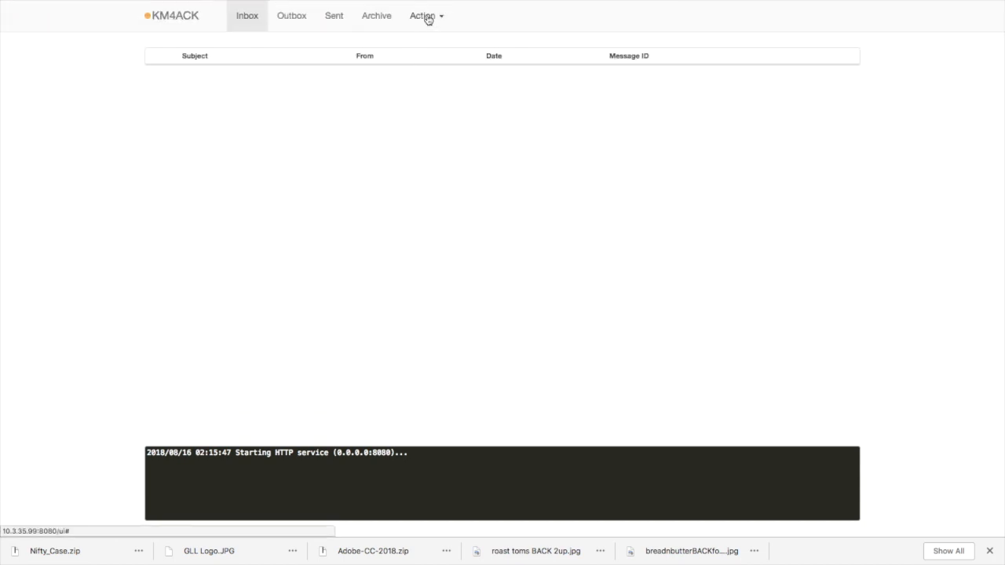
{"action": "left_click", "coordinate": [424, 16]}
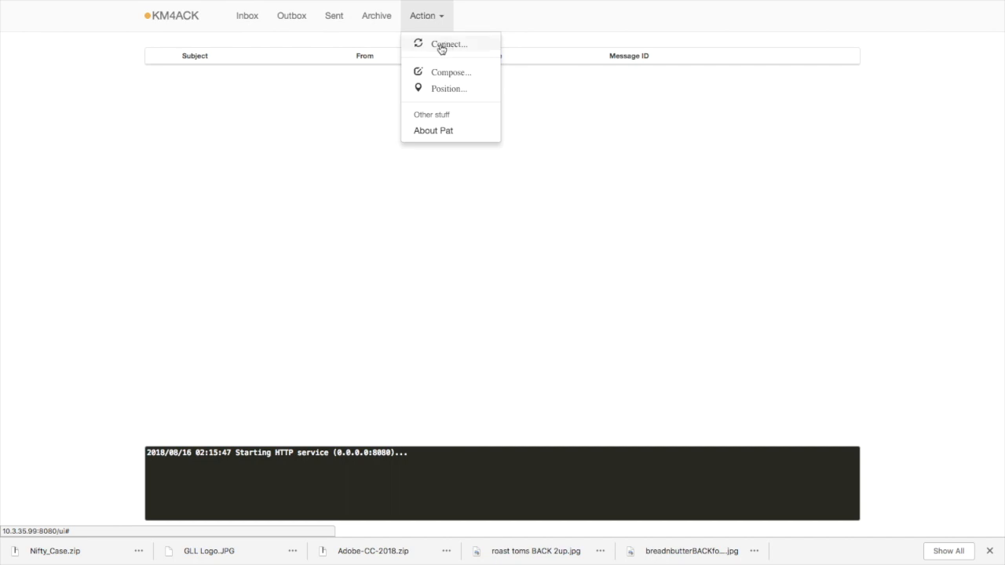
{"action": "left_click", "coordinate": [451, 72]}
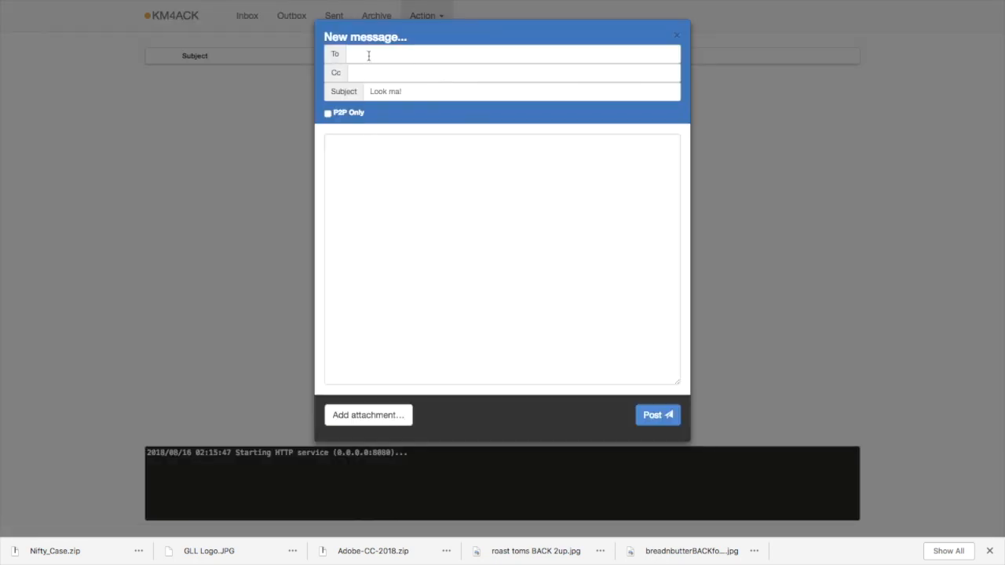
{"action": "type", "text": "km4ack"}
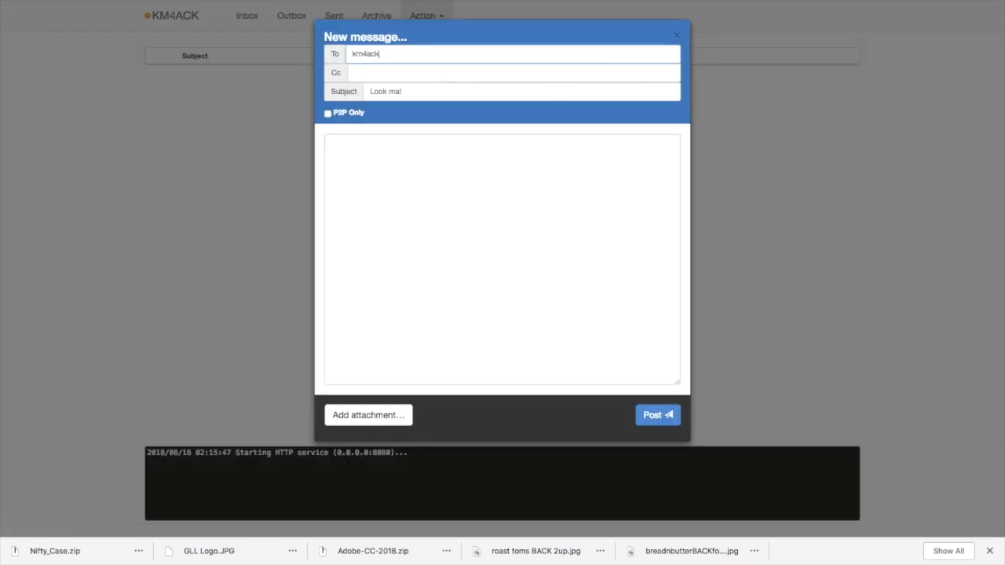
{"action": "type", "text": "@am"}
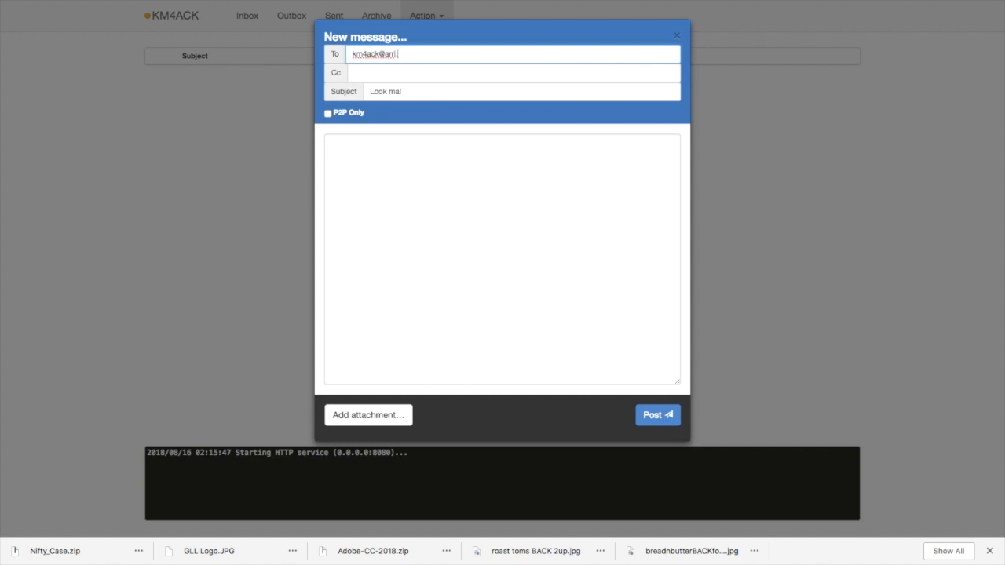
{"action": "type", "text": "test"}
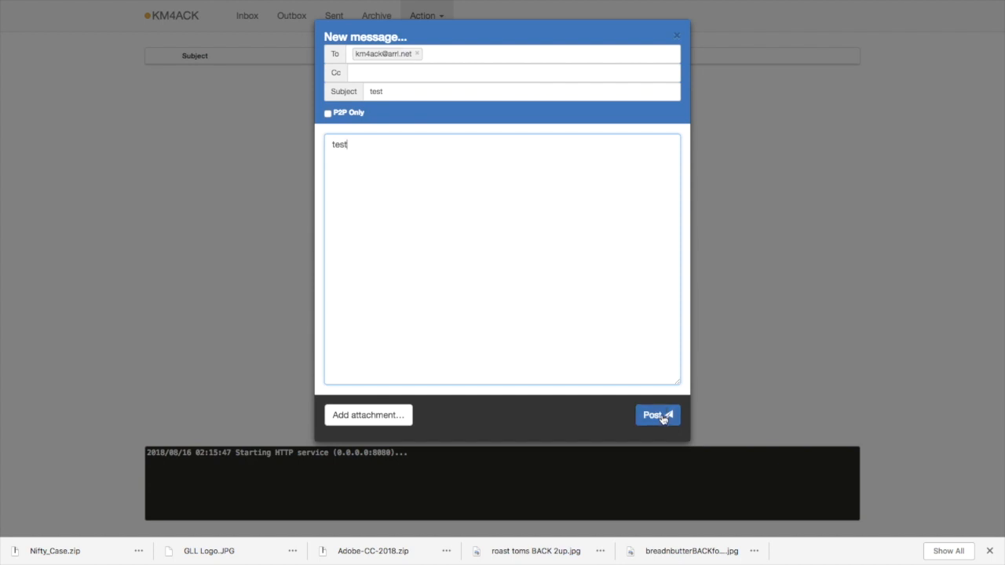
{"action": "left_click", "coordinate": [654, 415]}
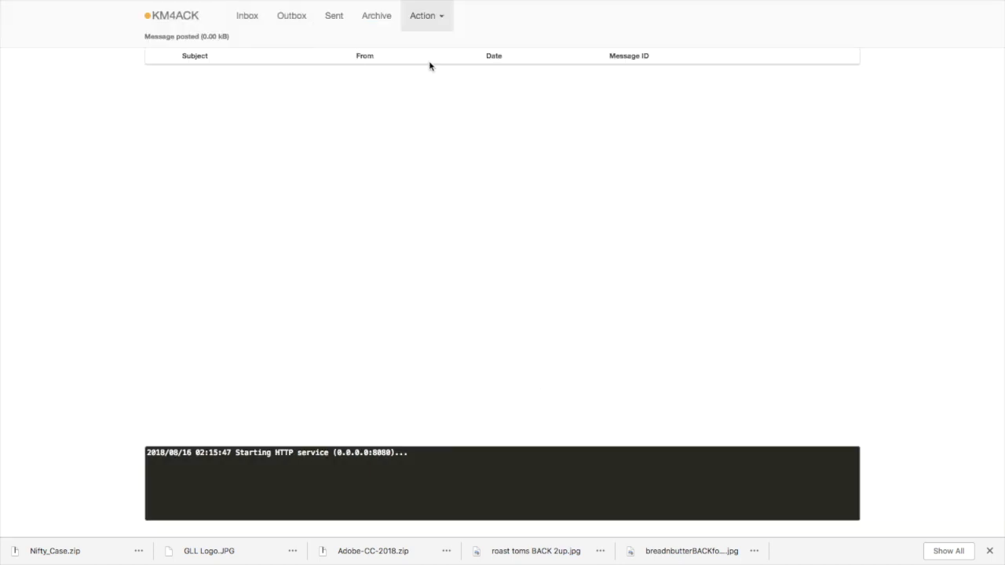
{"action": "left_click", "coordinate": [422, 15]}
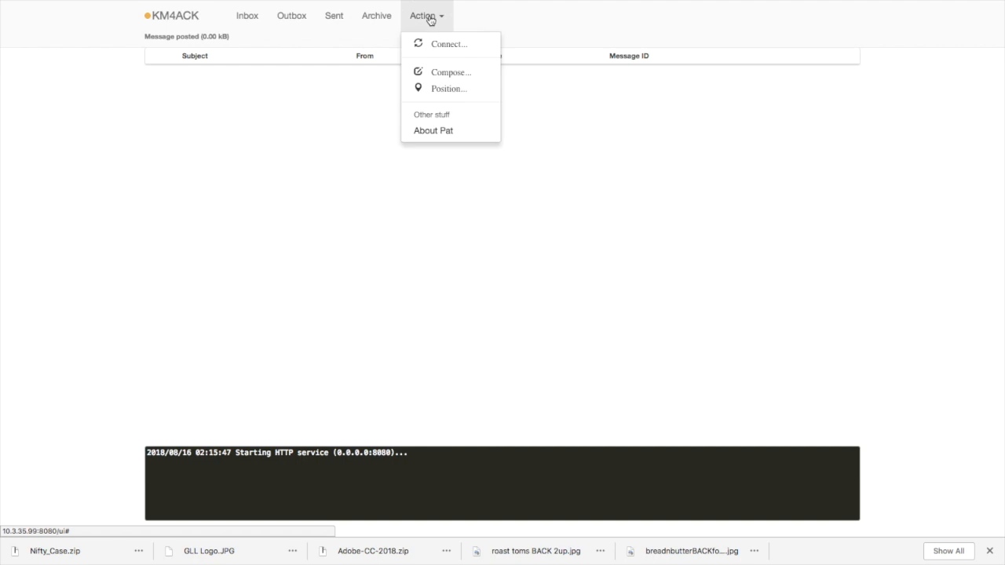
Connect to the Winlink CMS server over the telnet alias targeting wl2k.
{"action": "left_click", "coordinate": [448, 44]}
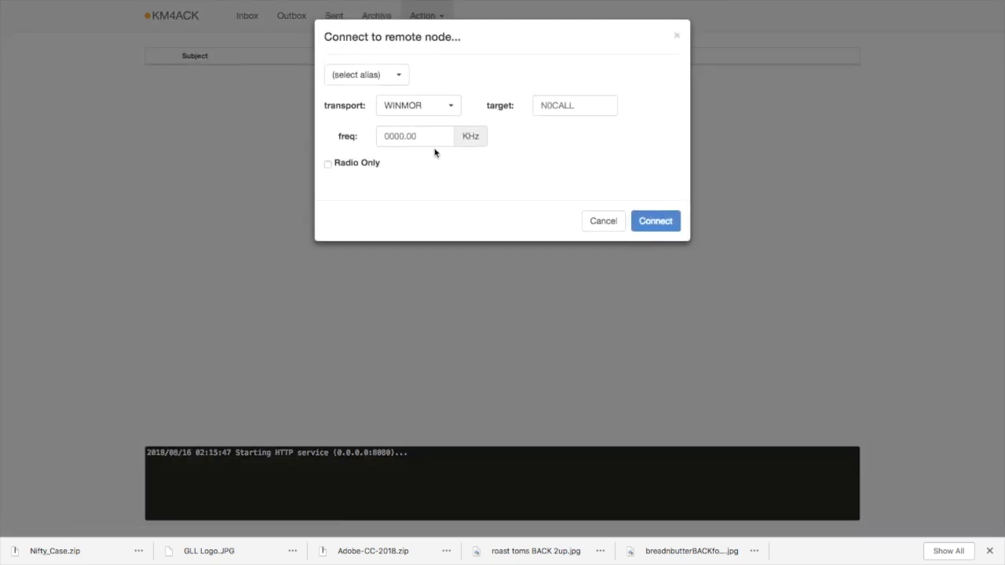
{"action": "mouse_move", "coordinate": [367, 74]}
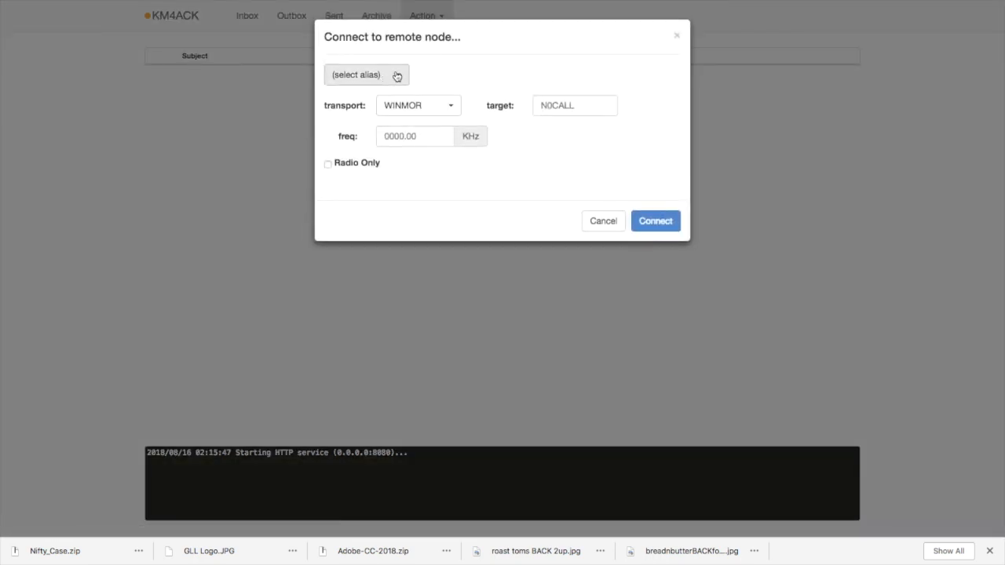
{"action": "mouse_move", "coordinate": [366, 74]}
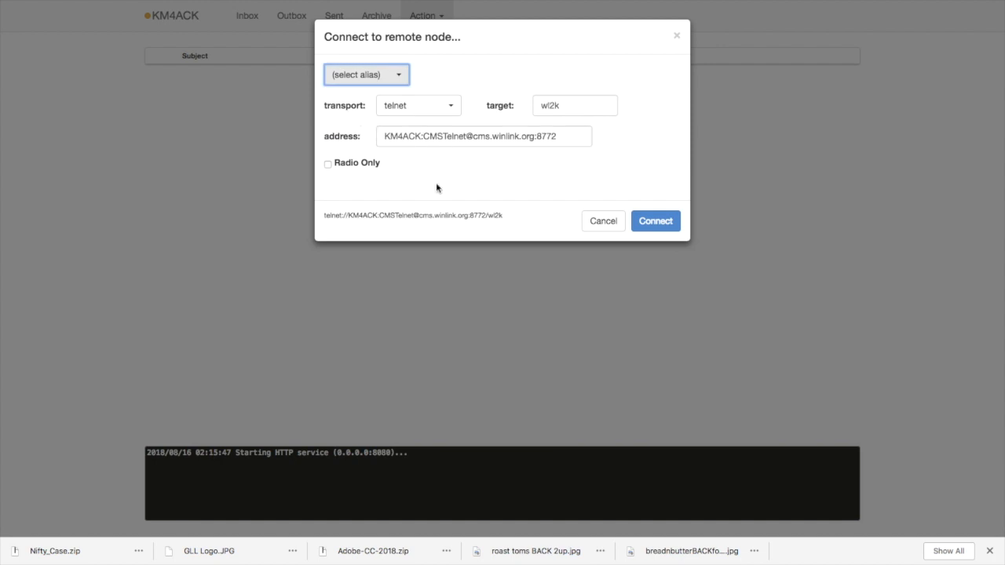
{"action": "left_click", "coordinate": [655, 221]}
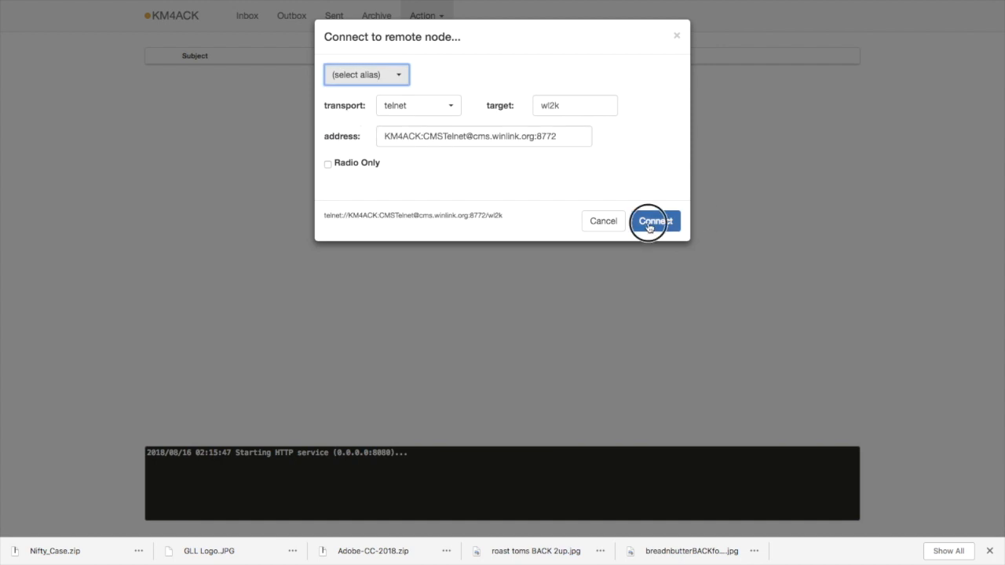
{"action": "left_click", "coordinate": [654, 220]}
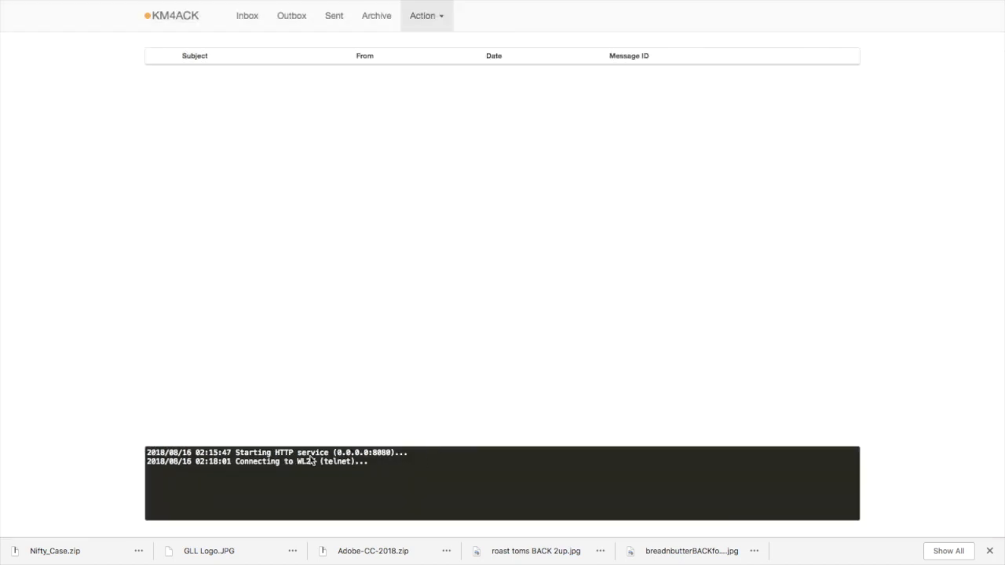
{"action": "mouse_move", "coordinate": [374, 493]}
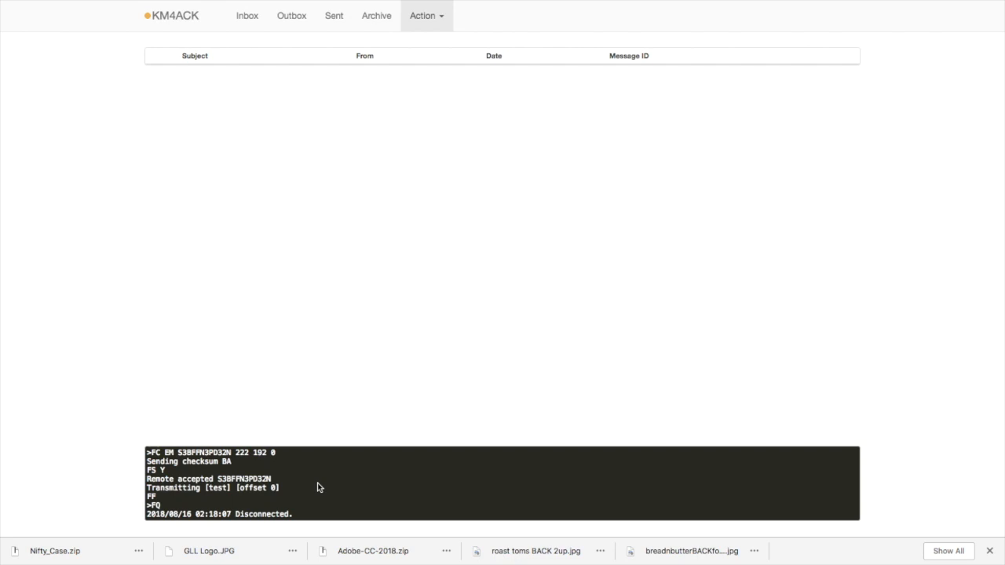
{"action": "mouse_move", "coordinate": [496, 322]}
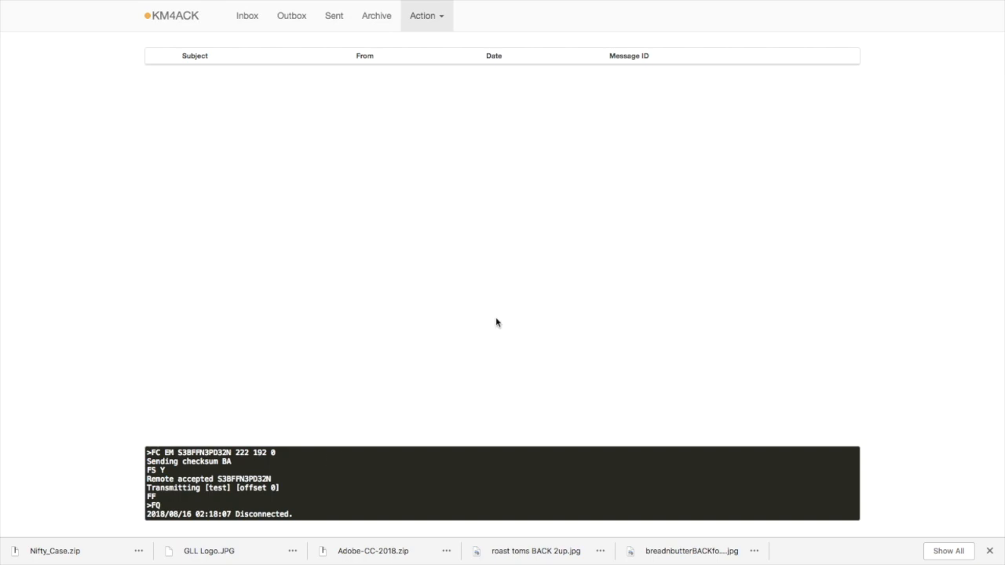